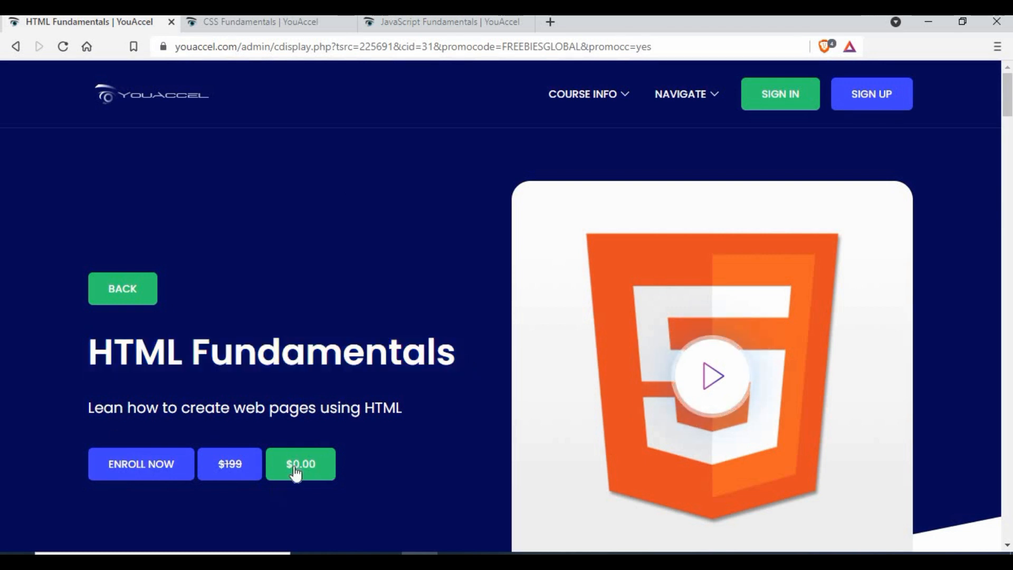
pyautogui.moveTo(308, 331)
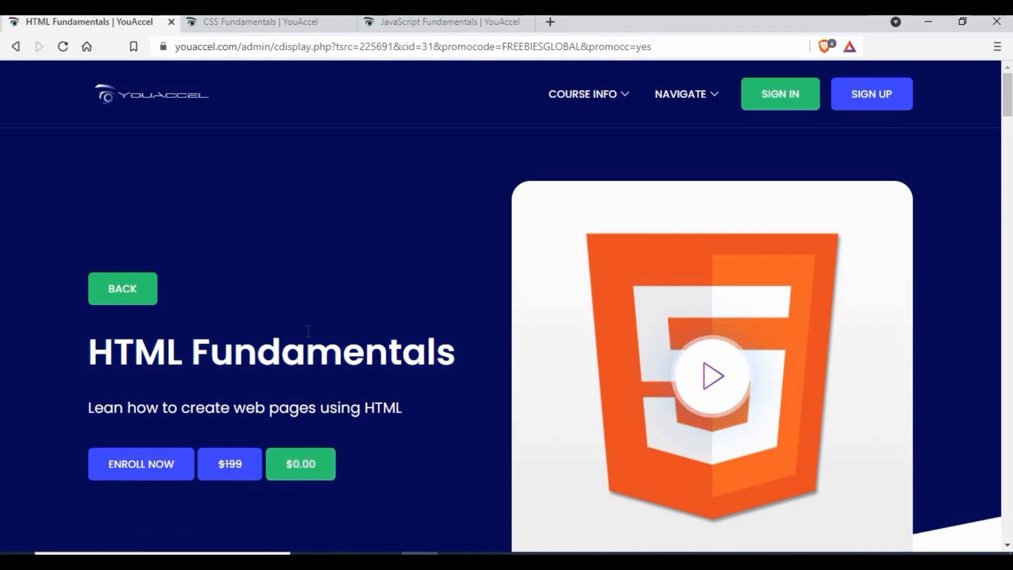
pyautogui.moveTo(288, 500)
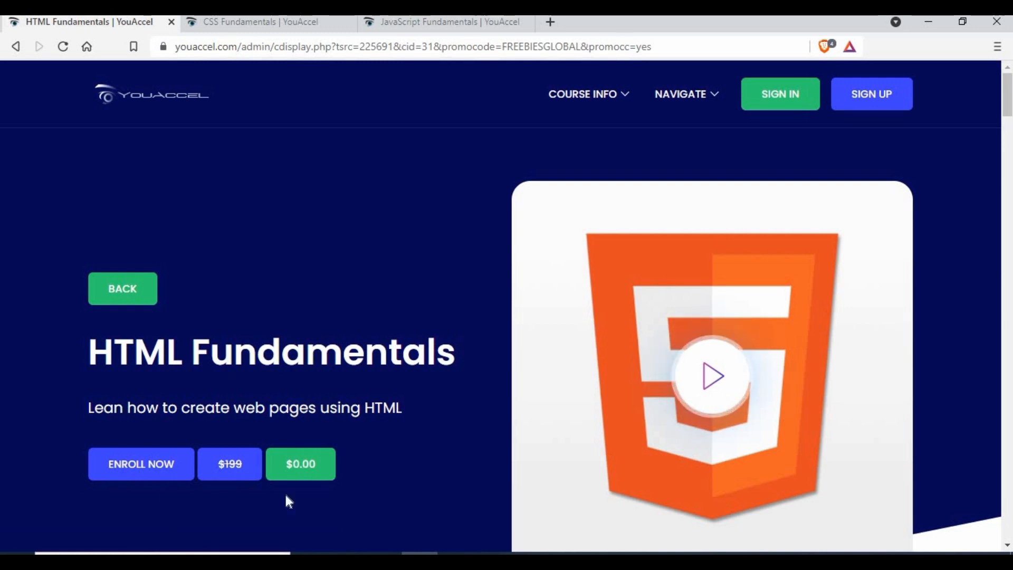
pyautogui.moveTo(357, 329)
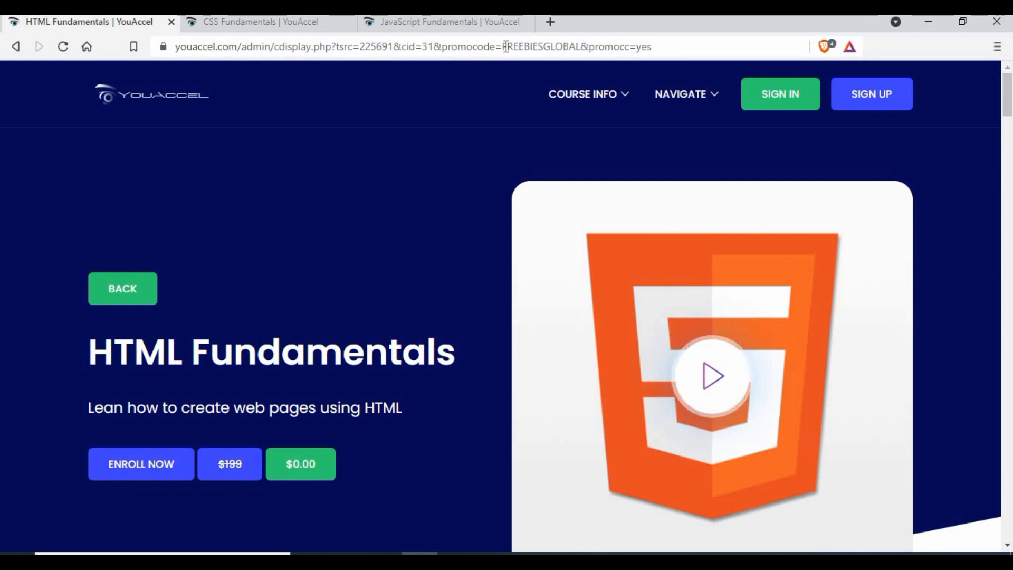
pyautogui.moveTo(345, 249)
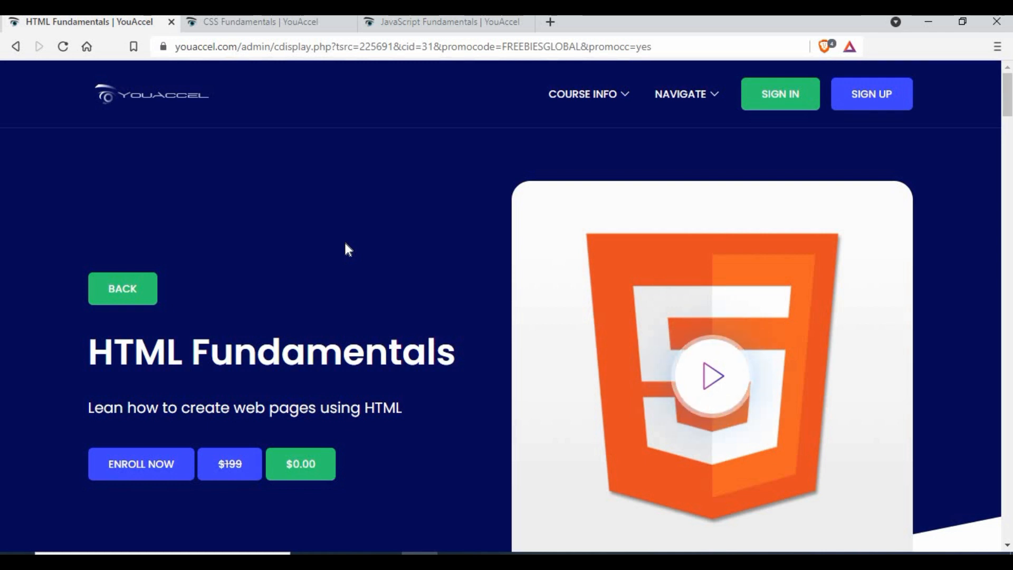
pyautogui.moveTo(367, 241)
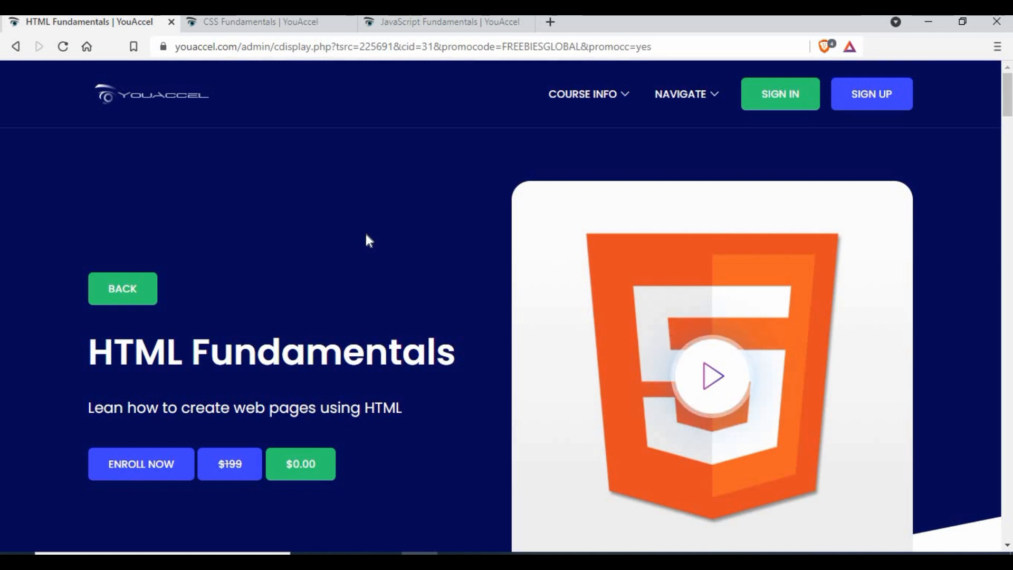
# Scroll past Why Enroll to the HTML Course Outline's Introduction and HTML Development sections.
pyautogui.scroll(-3)
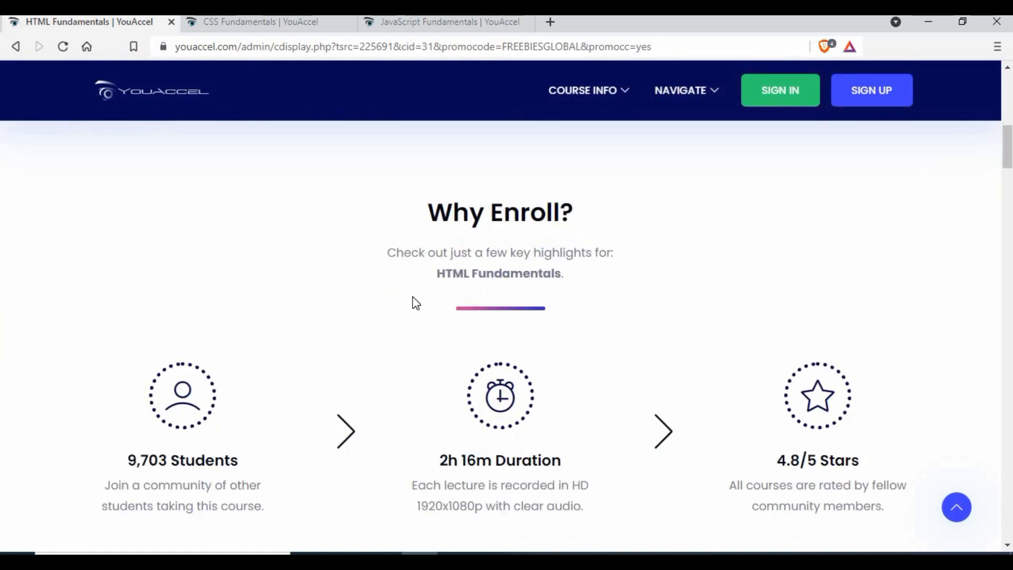
pyautogui.scroll(-3)
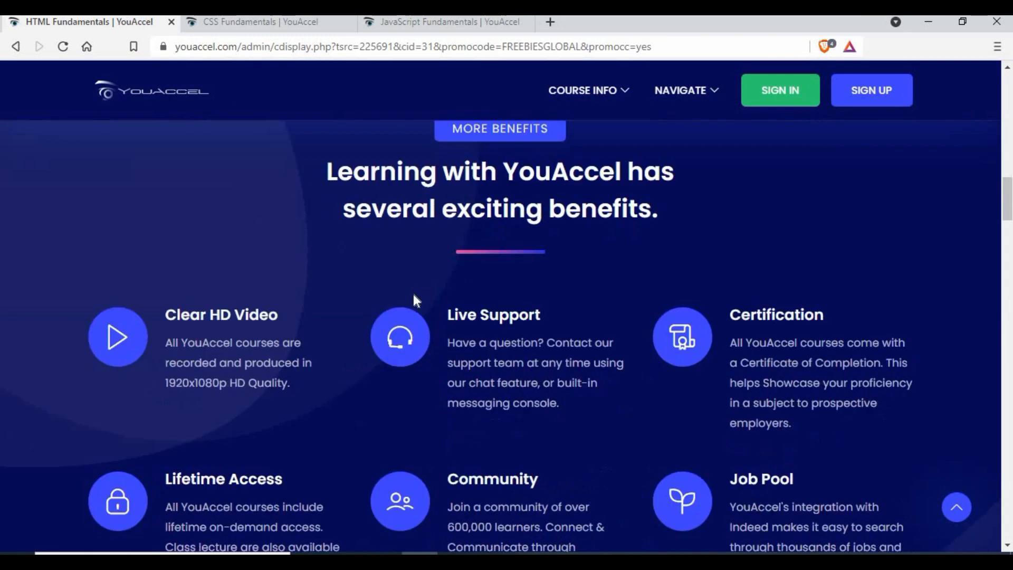
pyautogui.scroll(-3)
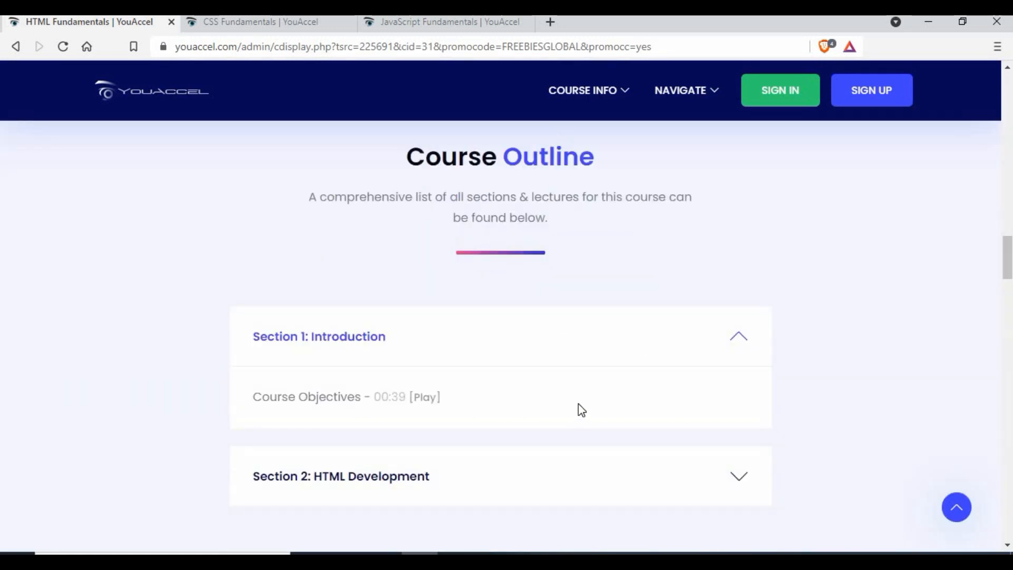
pyautogui.scroll(-3)
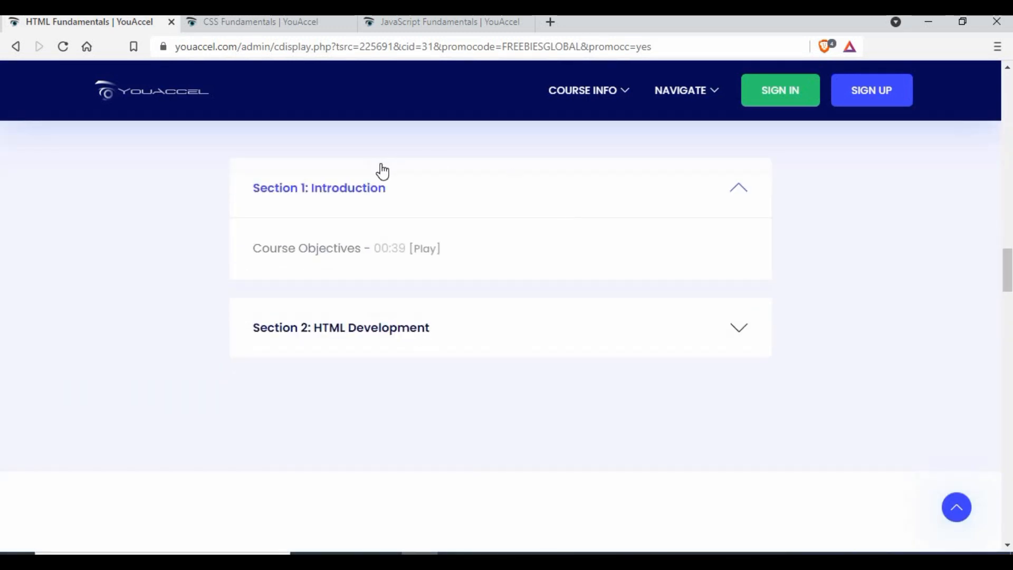
# Expand Section 2: HTML Development and review its lectures down to HTML Project - Footer.
pyautogui.click(340, 327)
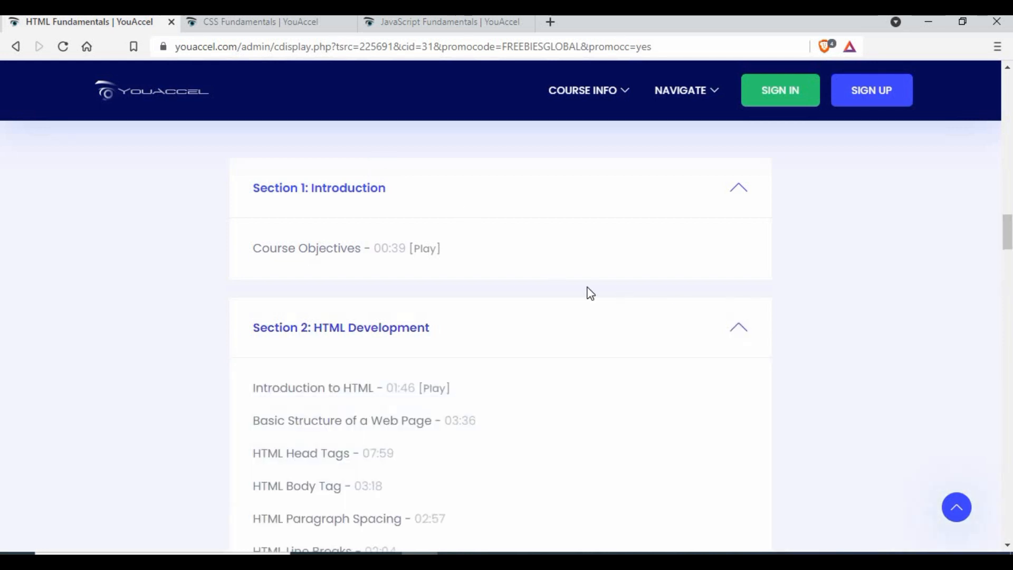
pyautogui.scroll(-3)
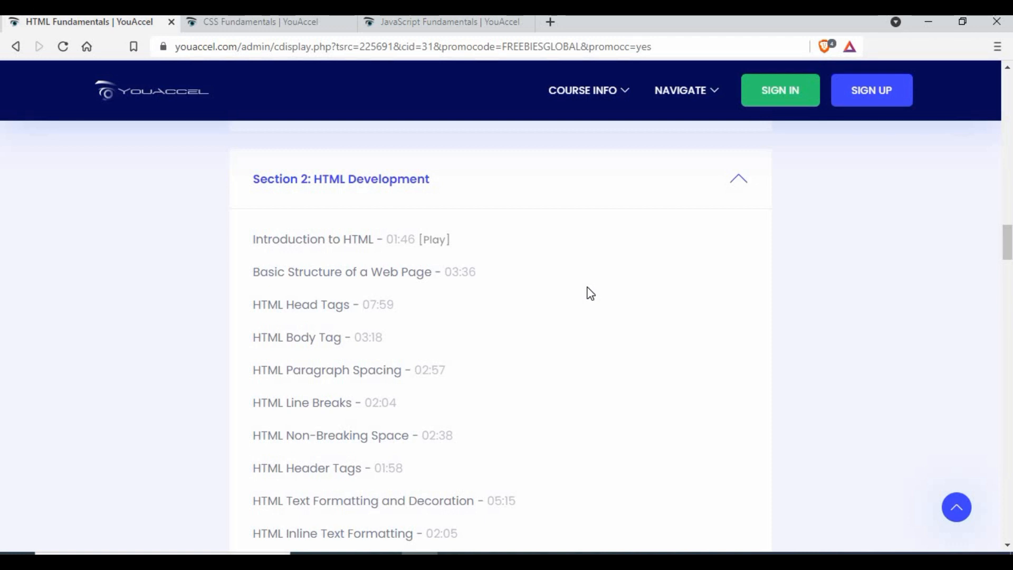
pyautogui.moveTo(304, 309)
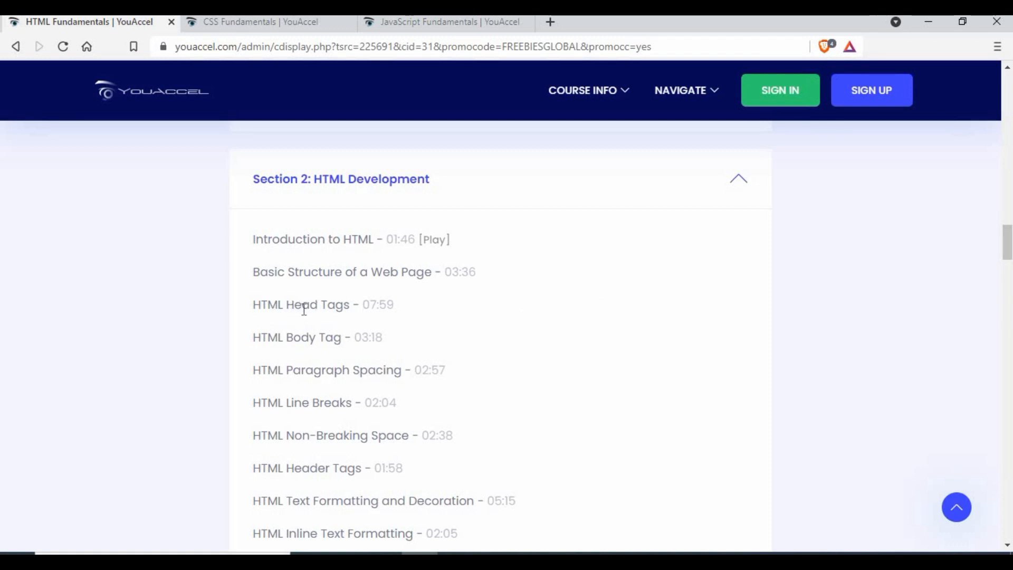
pyautogui.moveTo(263, 307)
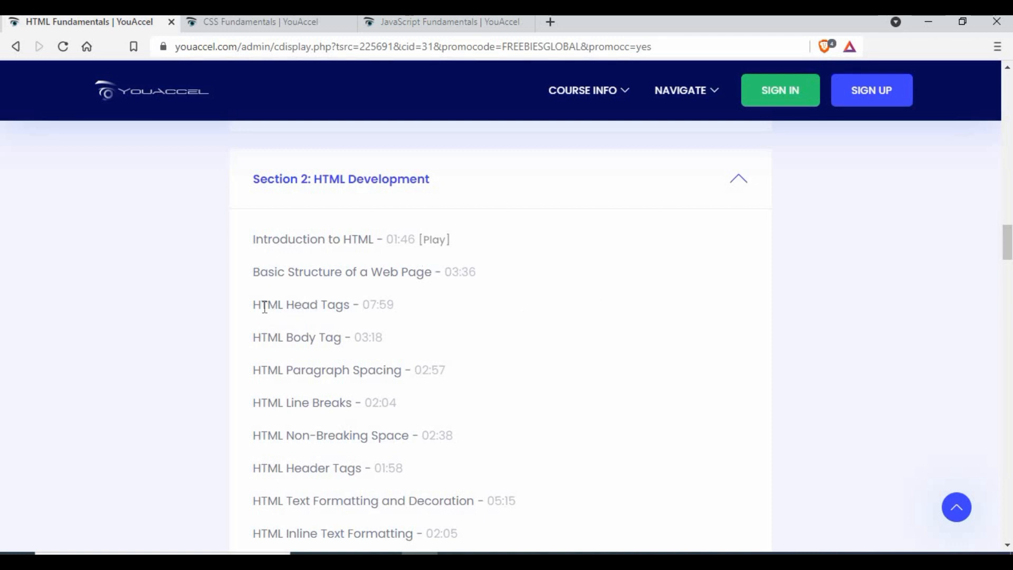
pyautogui.scroll(-3)
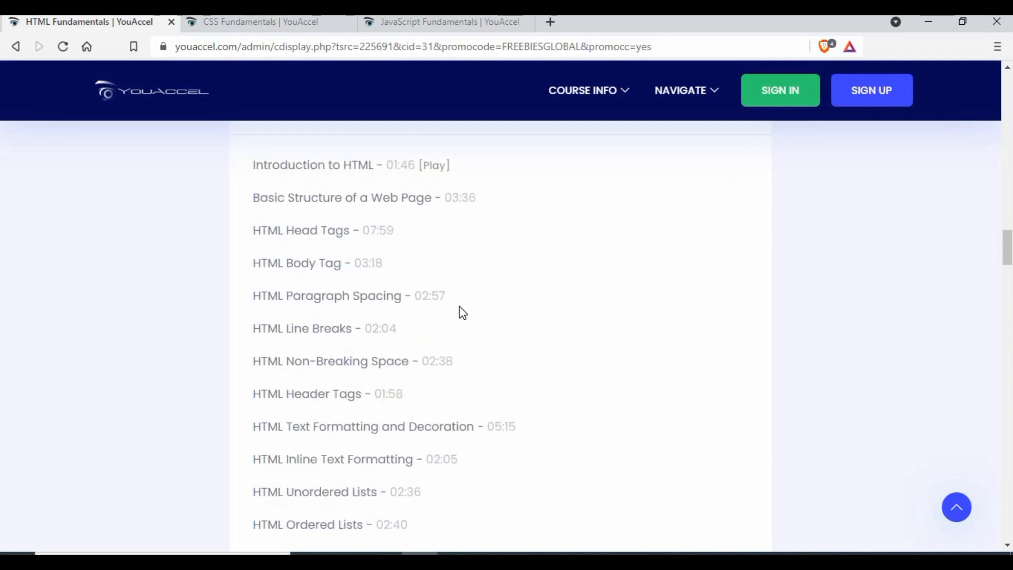
pyautogui.moveTo(401, 179)
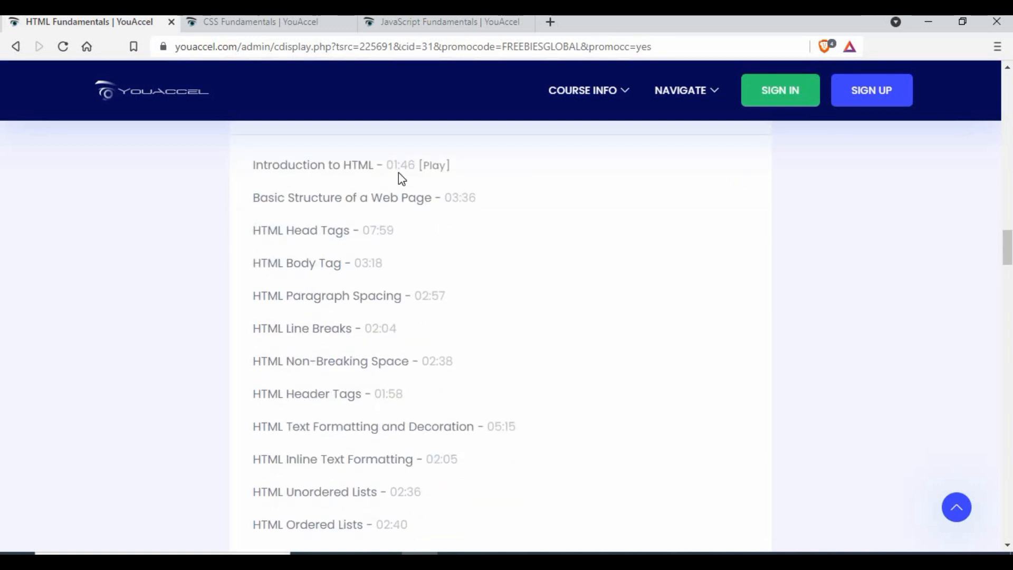
pyautogui.scroll(-3)
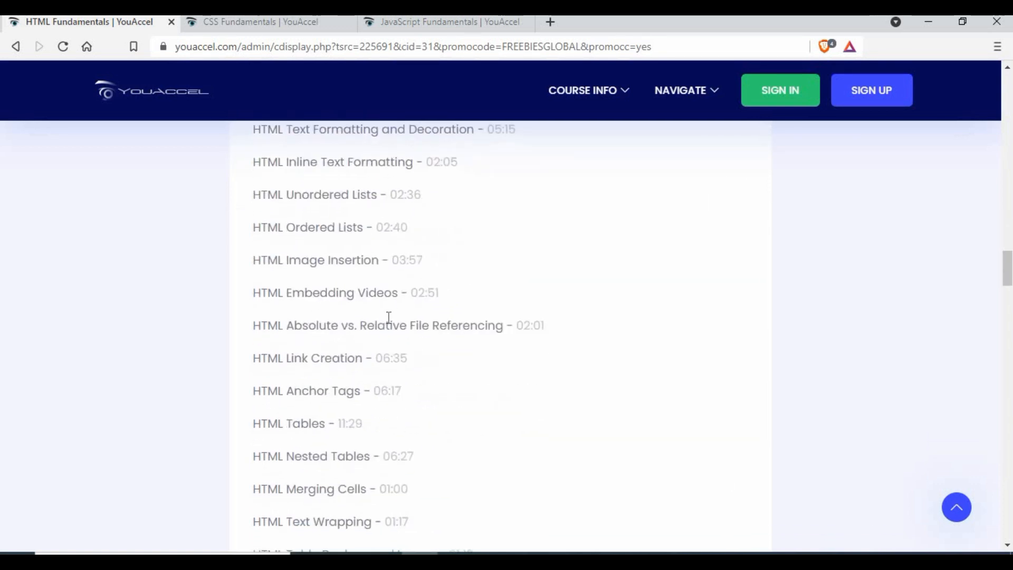
pyautogui.scroll(-3)
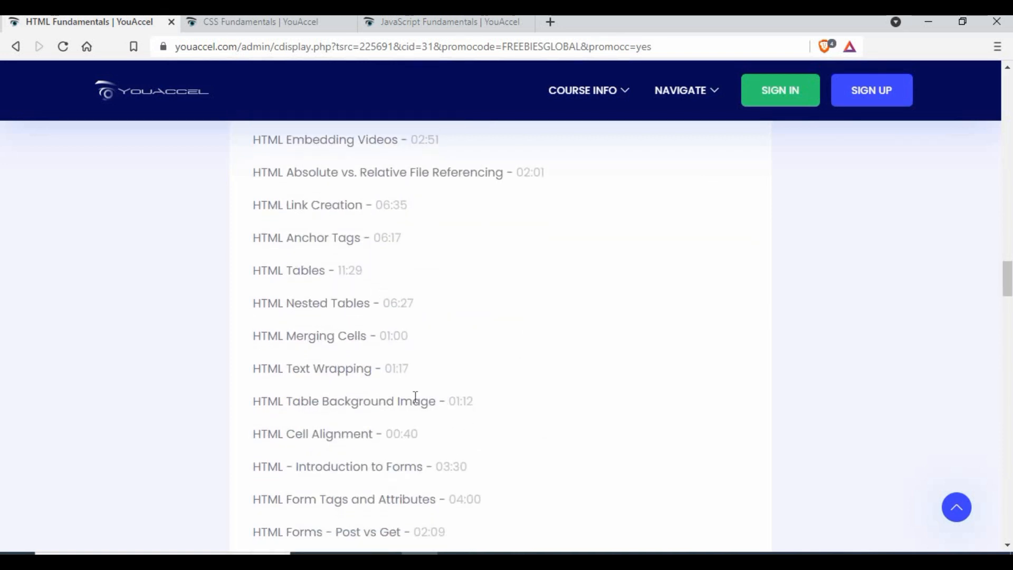
pyautogui.scroll(-3)
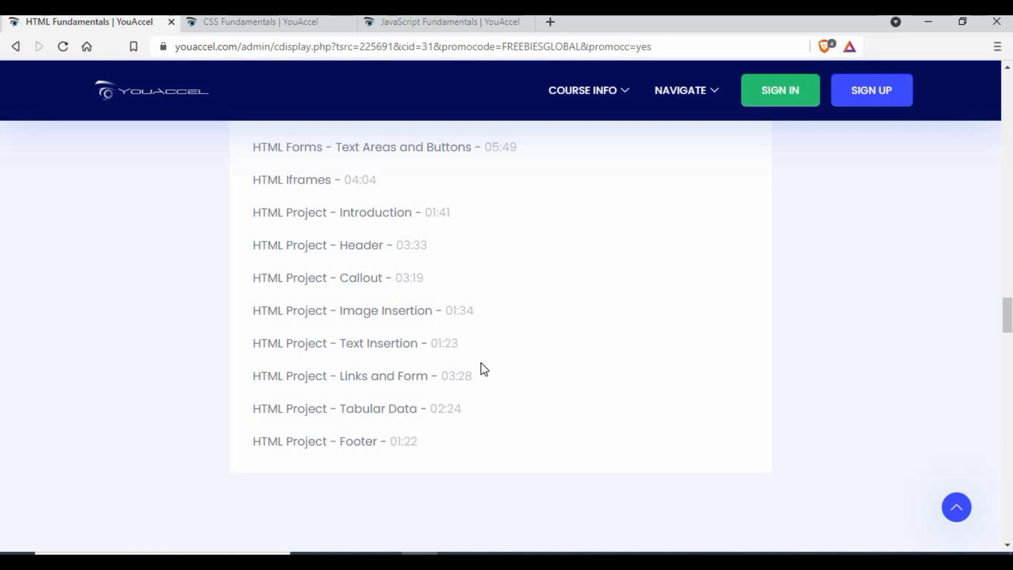
pyautogui.moveTo(273, 73)
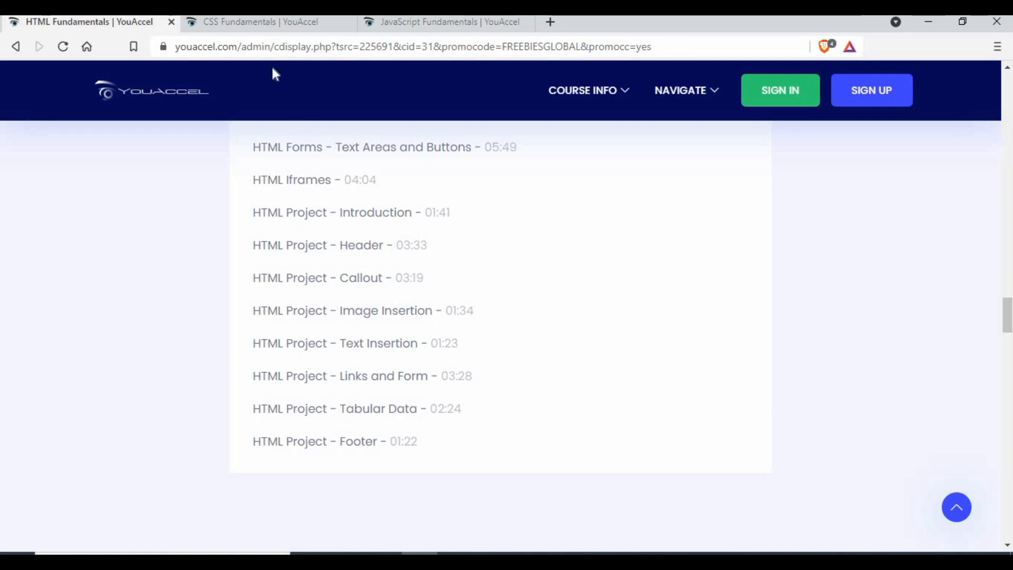
# Switch to the CSS Fundamentals tab and view its header with the free price beside $199.
pyautogui.click(258, 21)
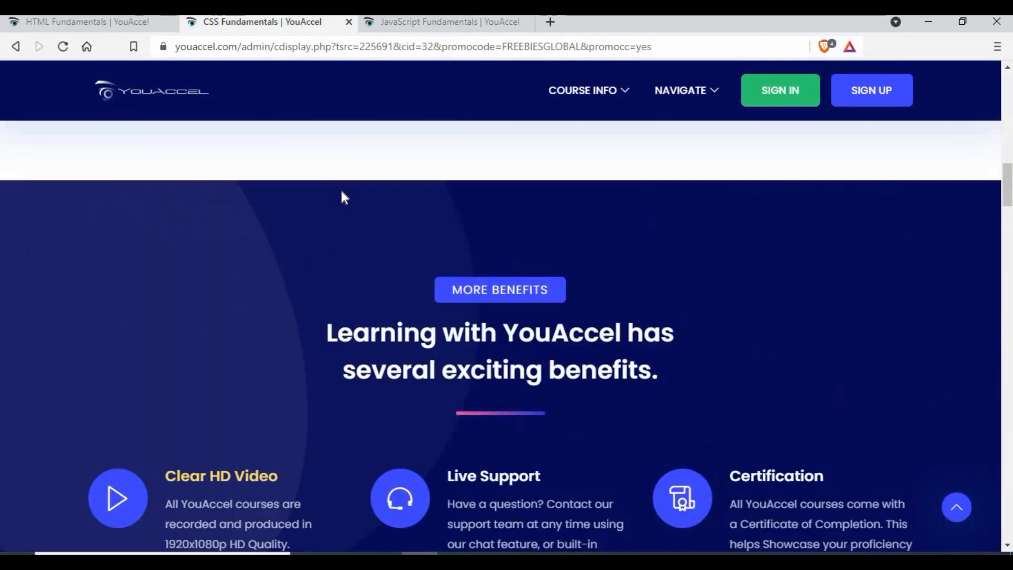
pyautogui.scroll(3)
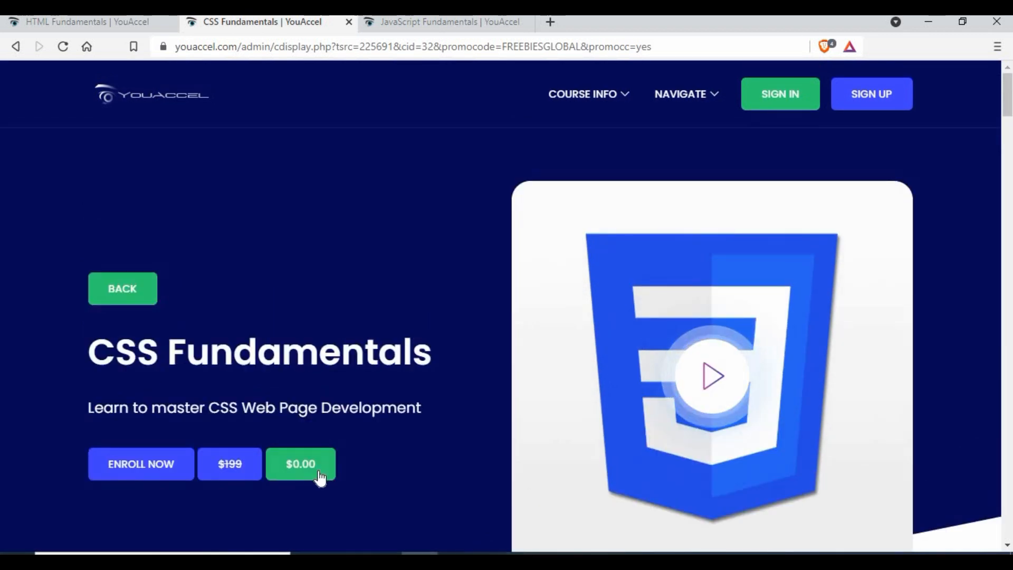
pyautogui.moveTo(440, 156)
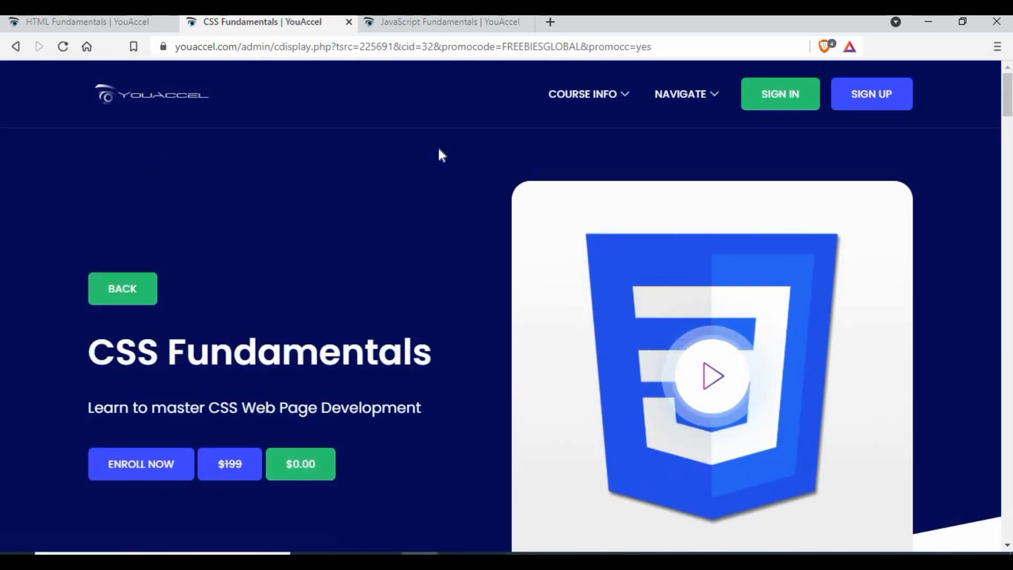
pyautogui.moveTo(363, 254)
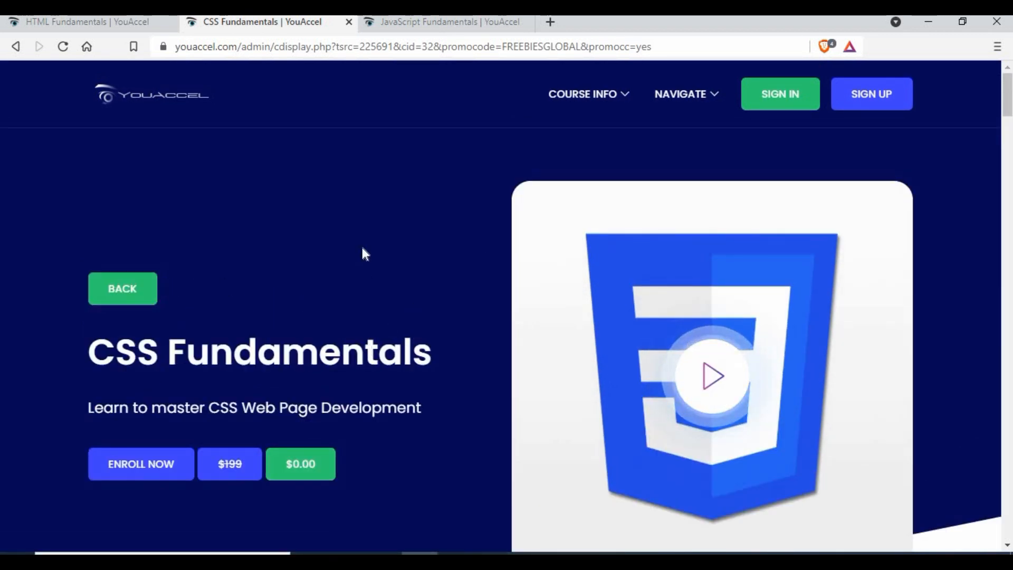
pyautogui.moveTo(259, 390)
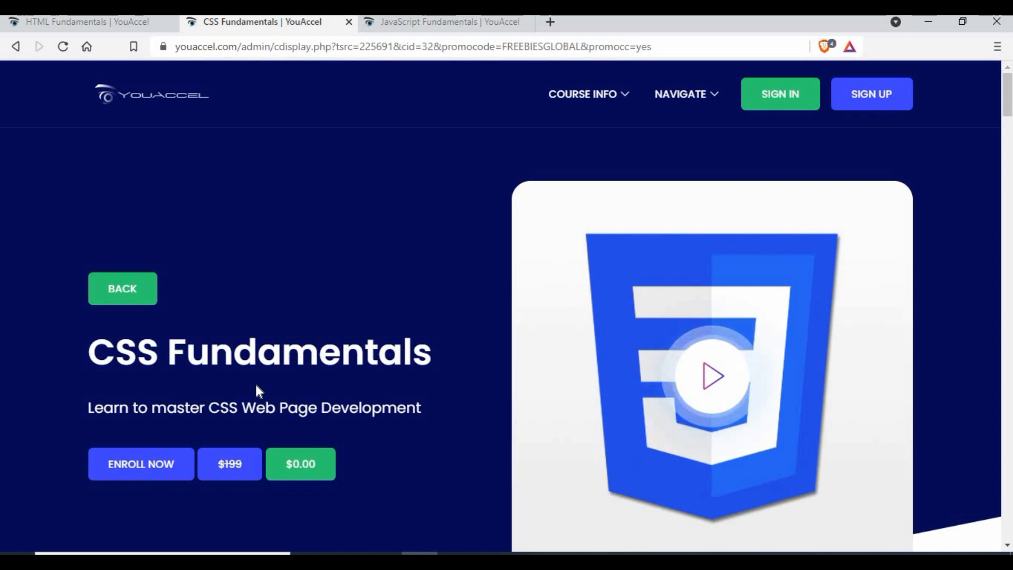
pyautogui.moveTo(316, 307)
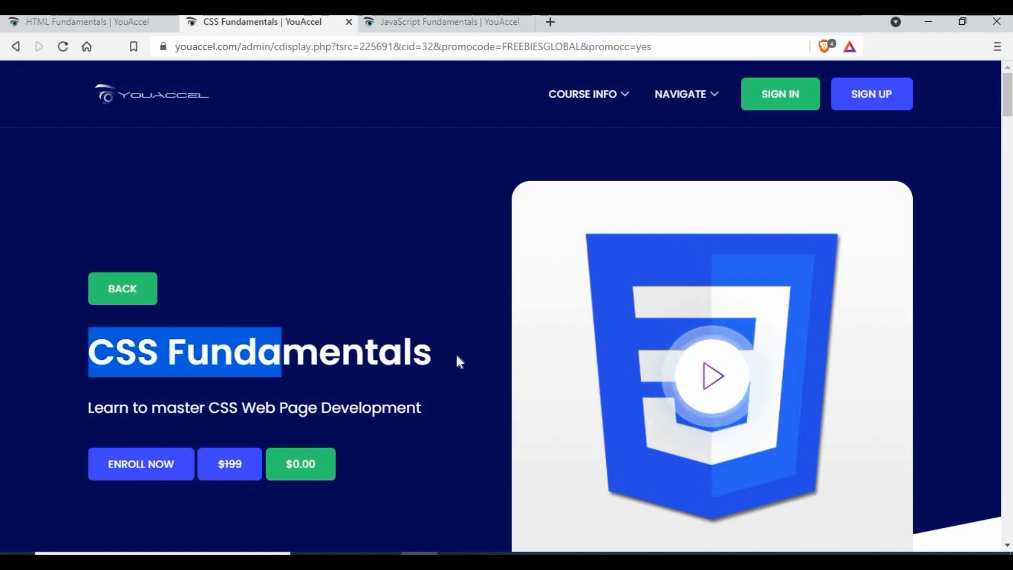
pyautogui.scroll(-3)
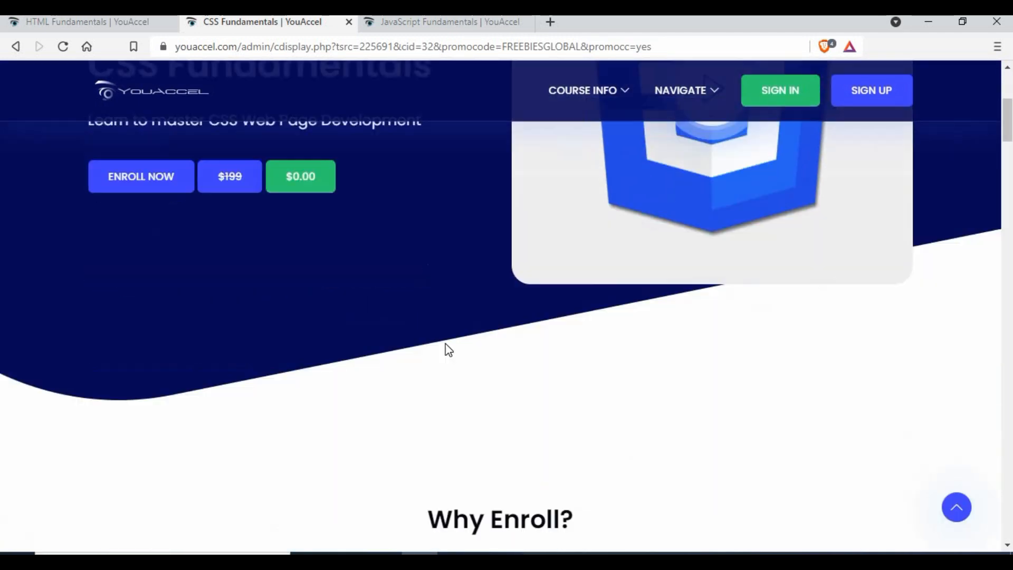
pyautogui.scroll(-3)
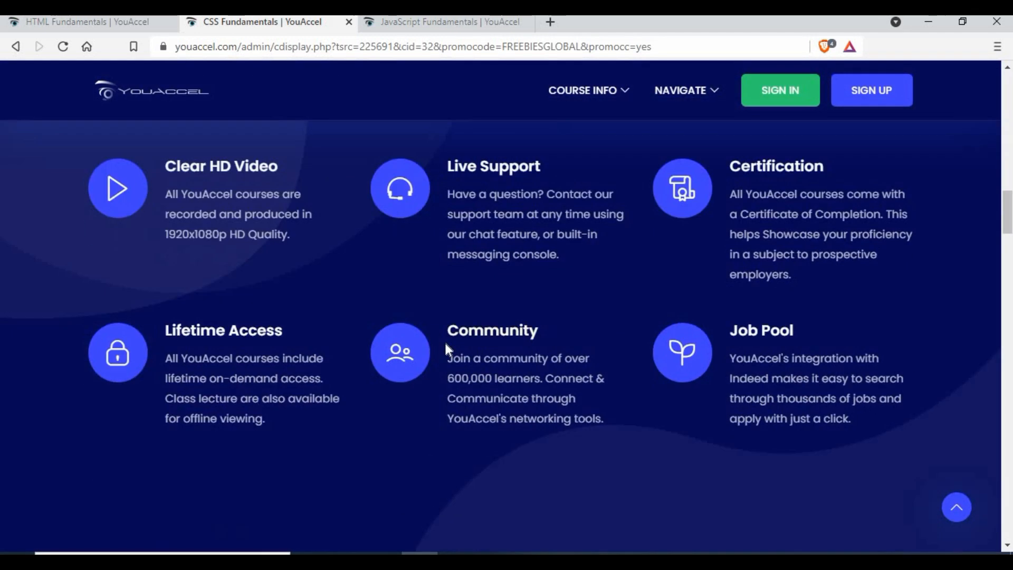
pyautogui.scroll(-3)
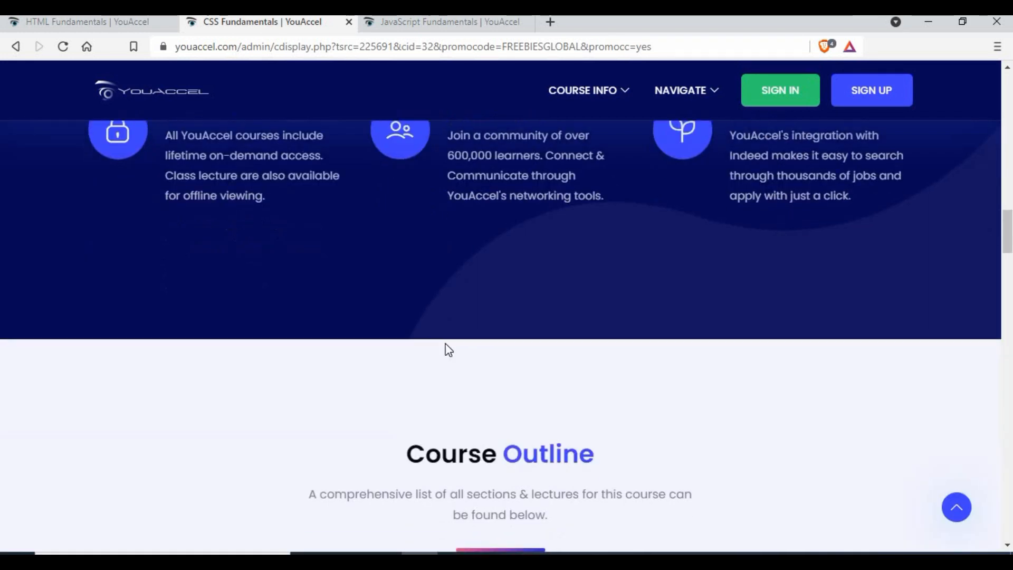
pyautogui.scroll(-3)
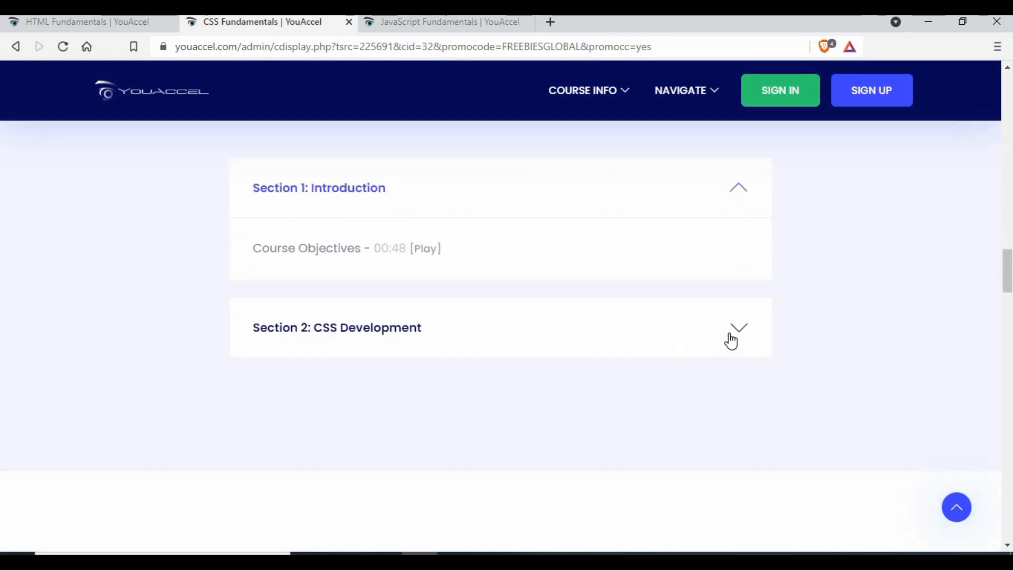
pyautogui.click(738, 328)
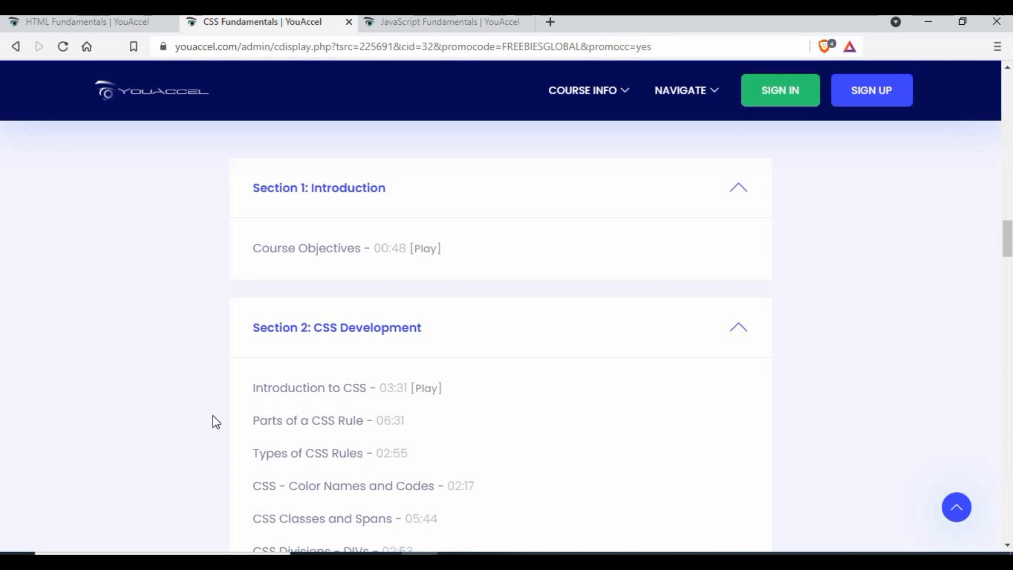
pyautogui.scroll(-3)
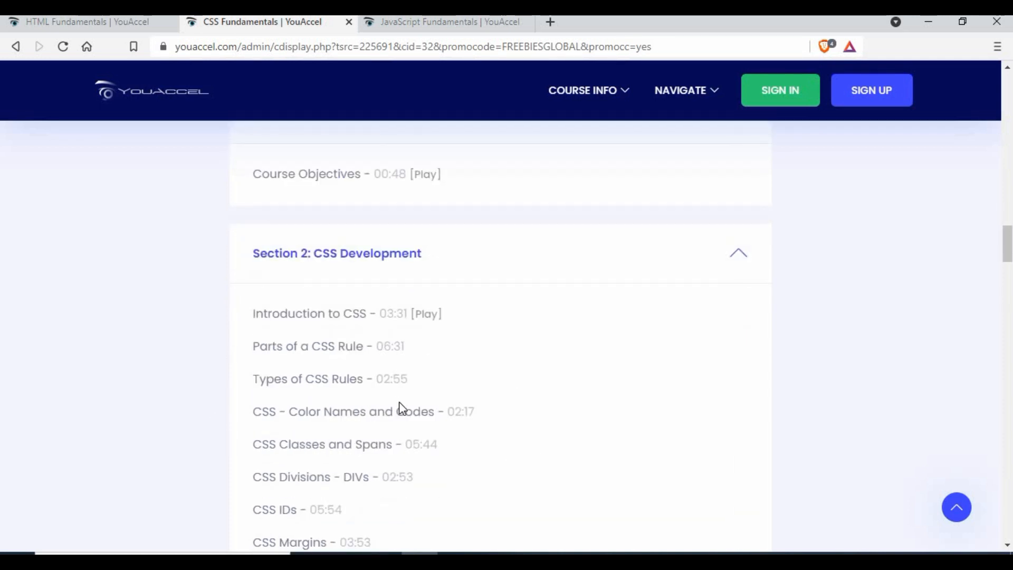
pyautogui.scroll(-3)
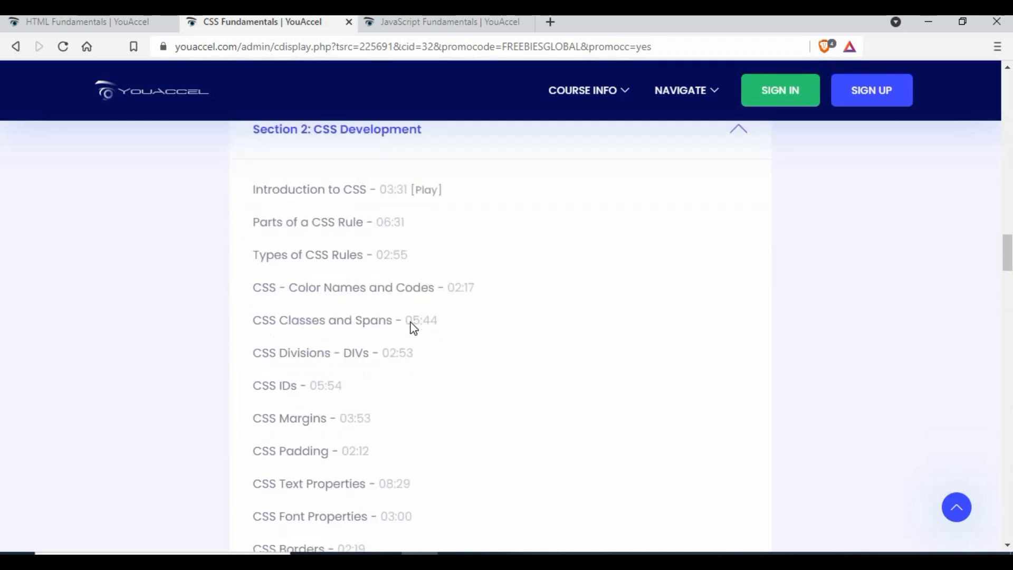
pyautogui.scroll(-3)
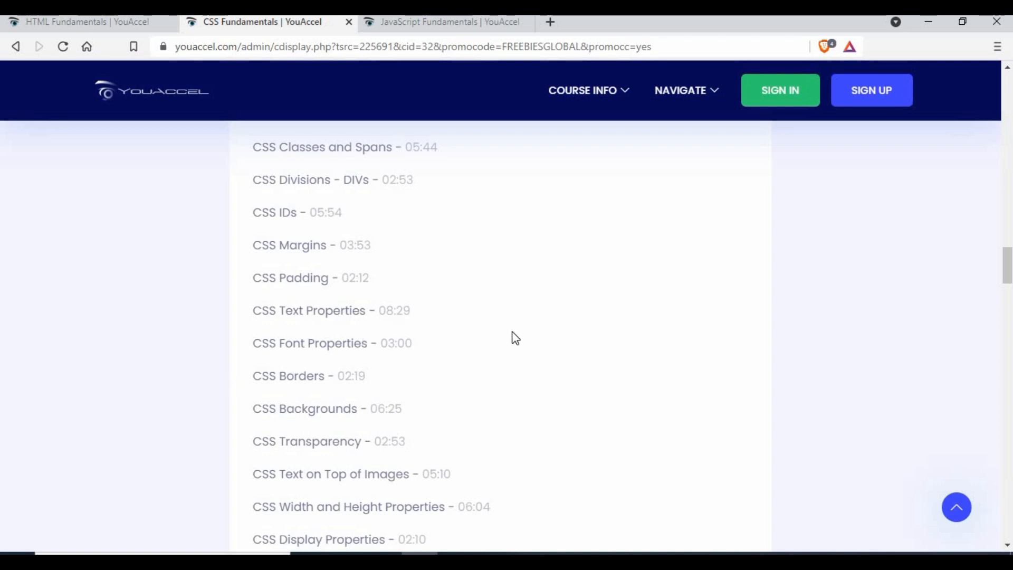
pyautogui.scroll(-3)
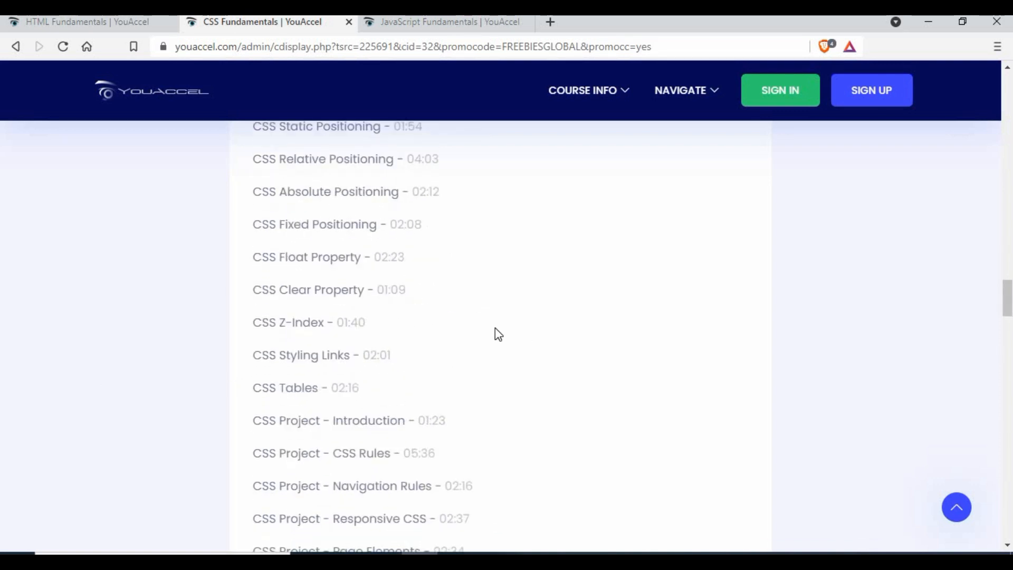
pyautogui.scroll(-3)
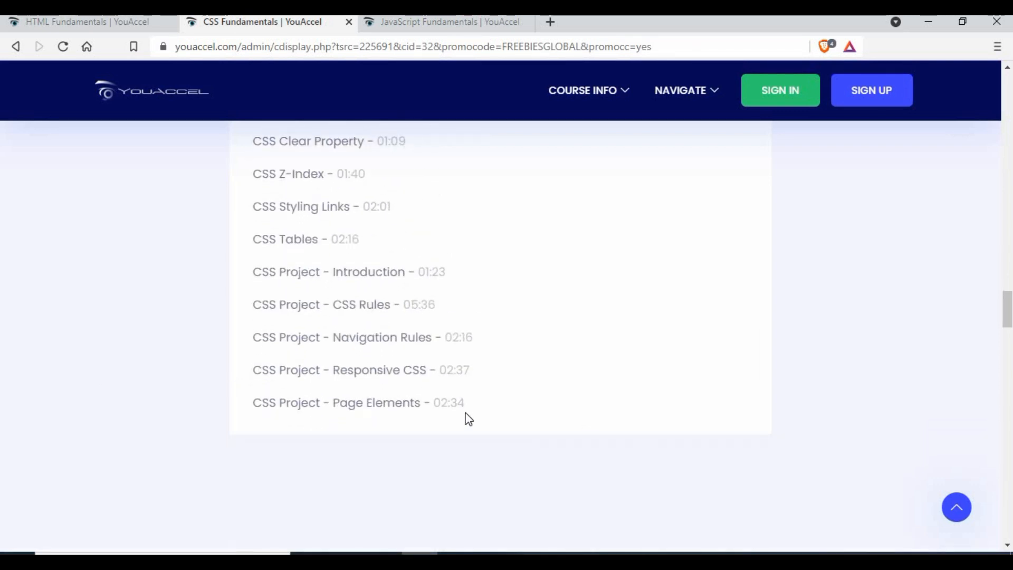
pyautogui.scroll(3)
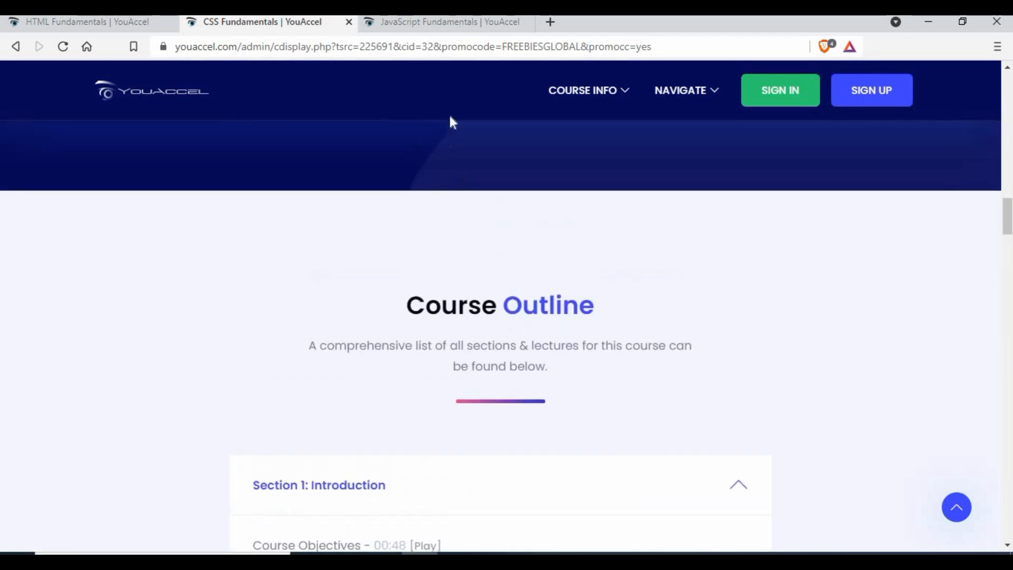
# Open the JavaScript Fundamentals page, view its free price, then move down to the course benefits.
pyautogui.click(442, 21)
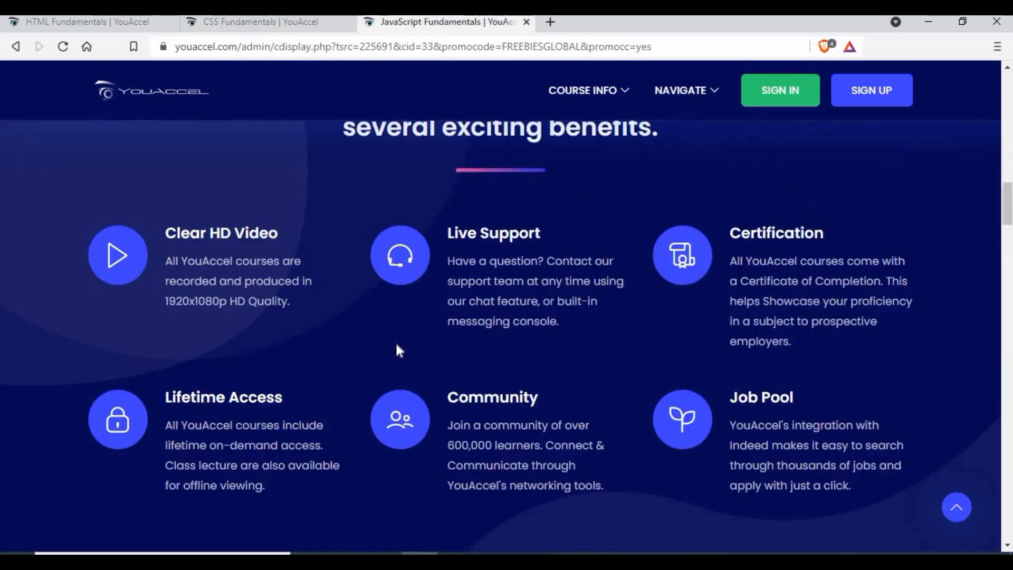
pyautogui.scroll(3)
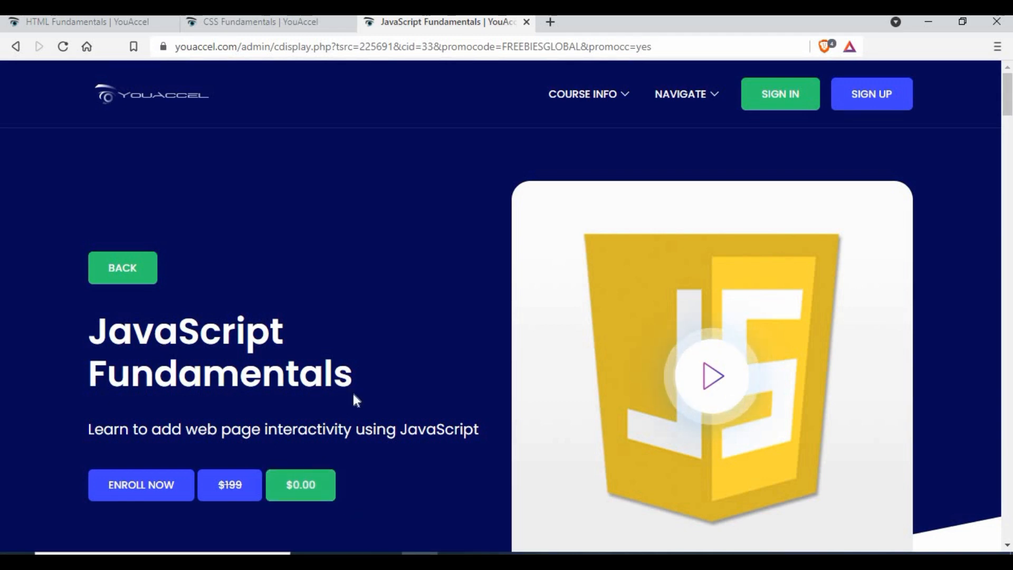
pyautogui.scroll(-3)
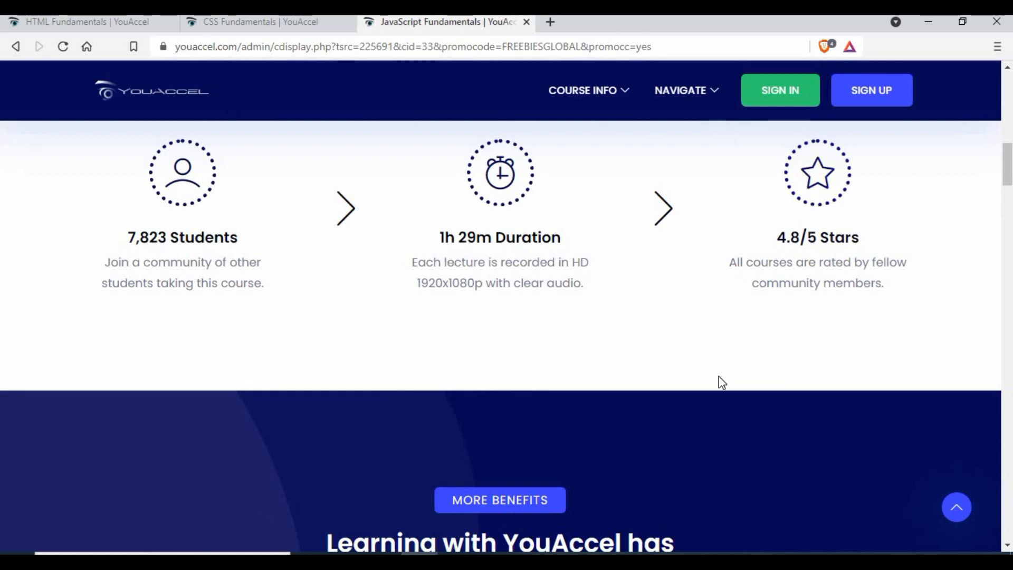
pyautogui.scroll(-3)
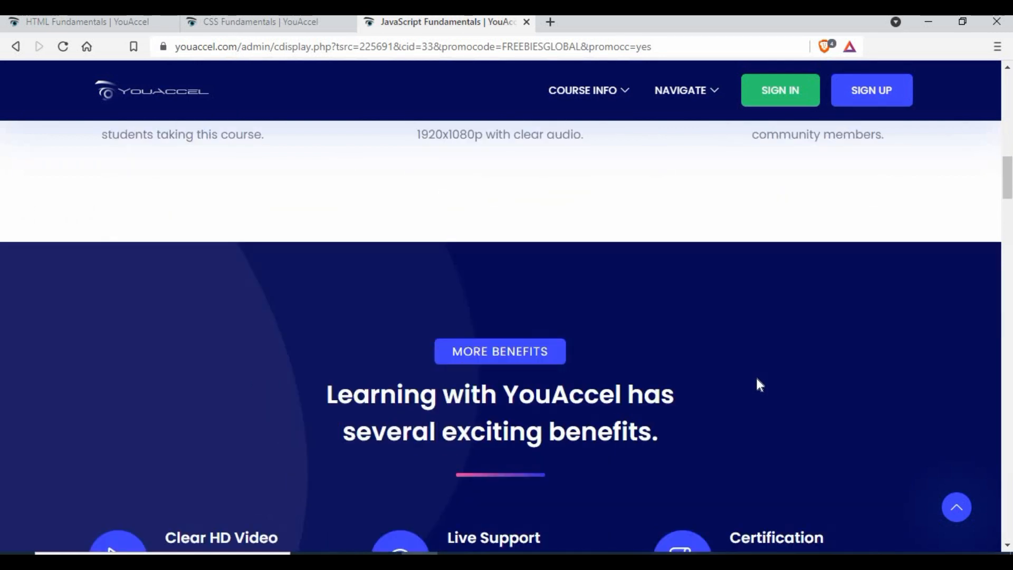
pyautogui.scroll(-3)
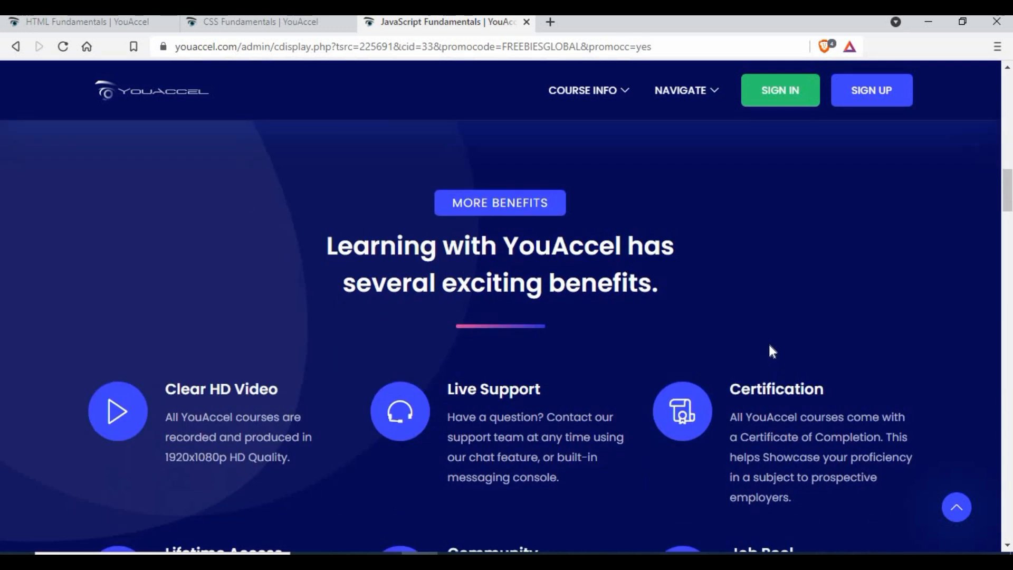
pyautogui.moveTo(780, 342)
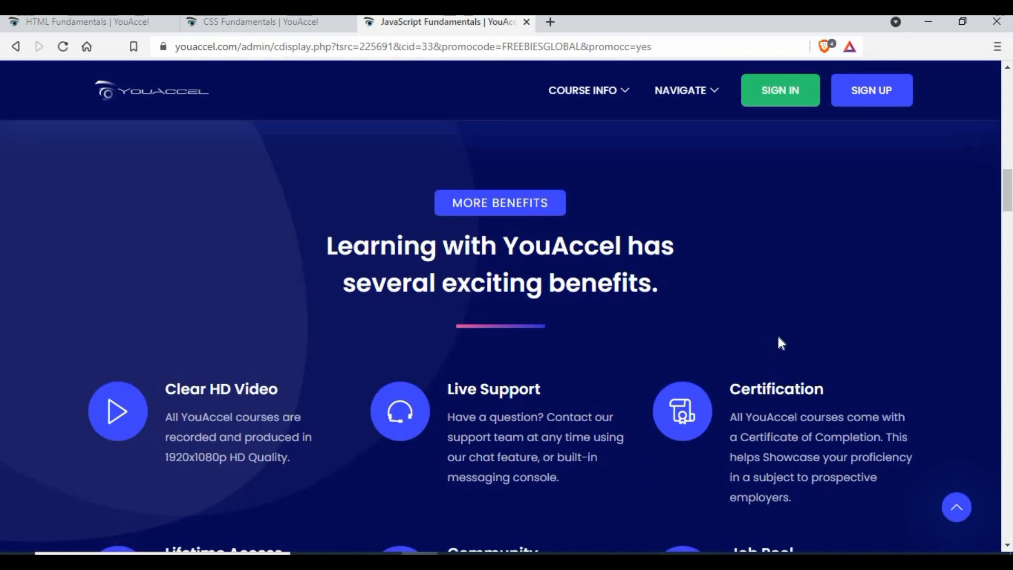
pyautogui.moveTo(786, 327)
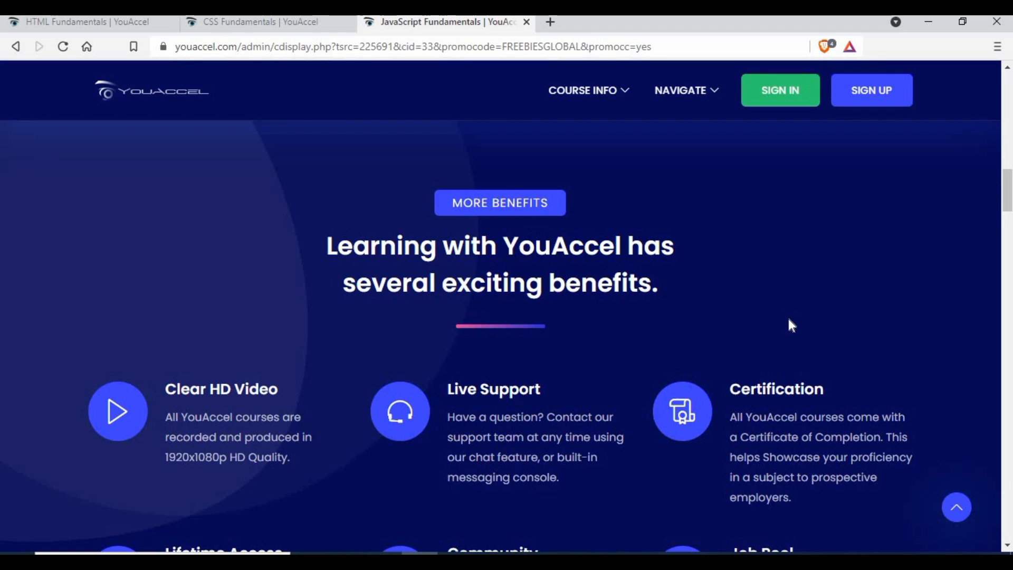
pyautogui.scroll(-3)
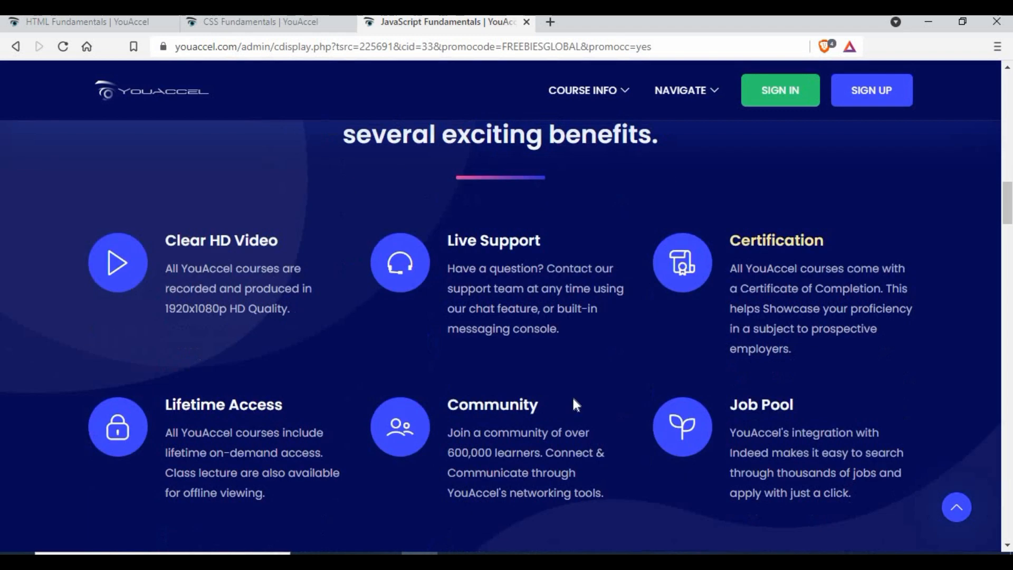
# Expand the Document Object Model (DOM) and JavaScript Development outline sections and browse their lectures.
pyautogui.scroll(-3)
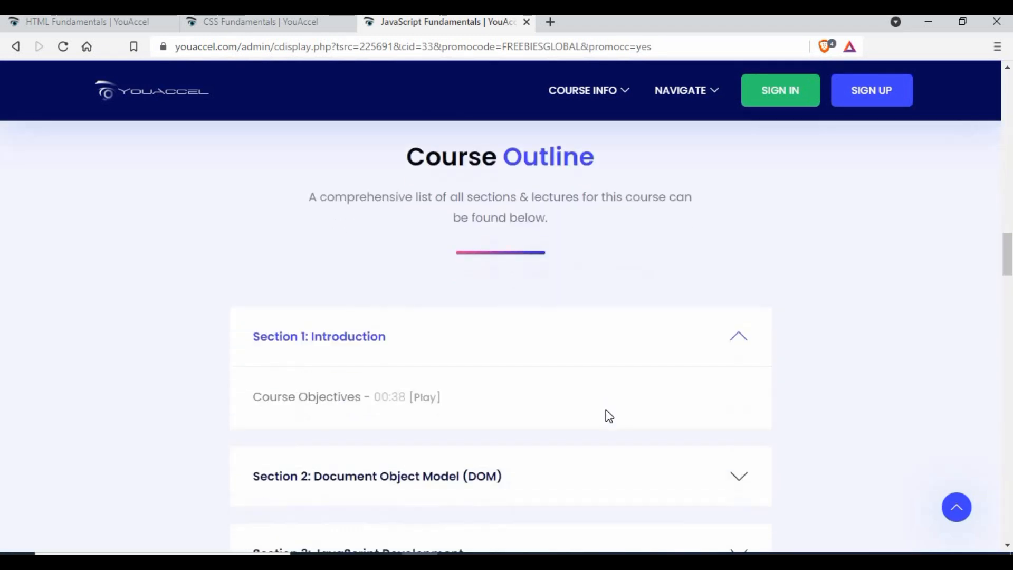
pyautogui.scroll(-3)
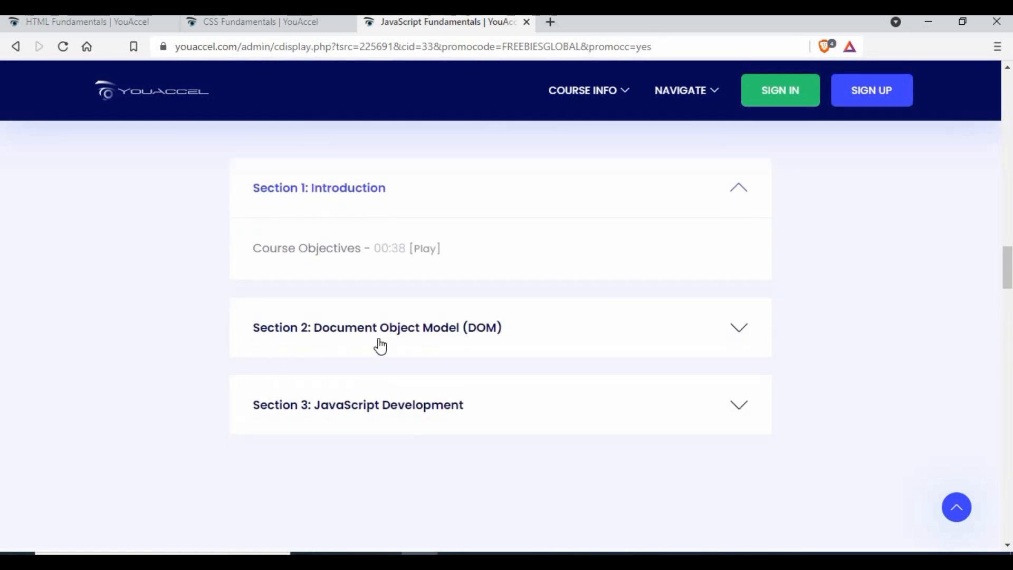
pyautogui.moveTo(691, 360)
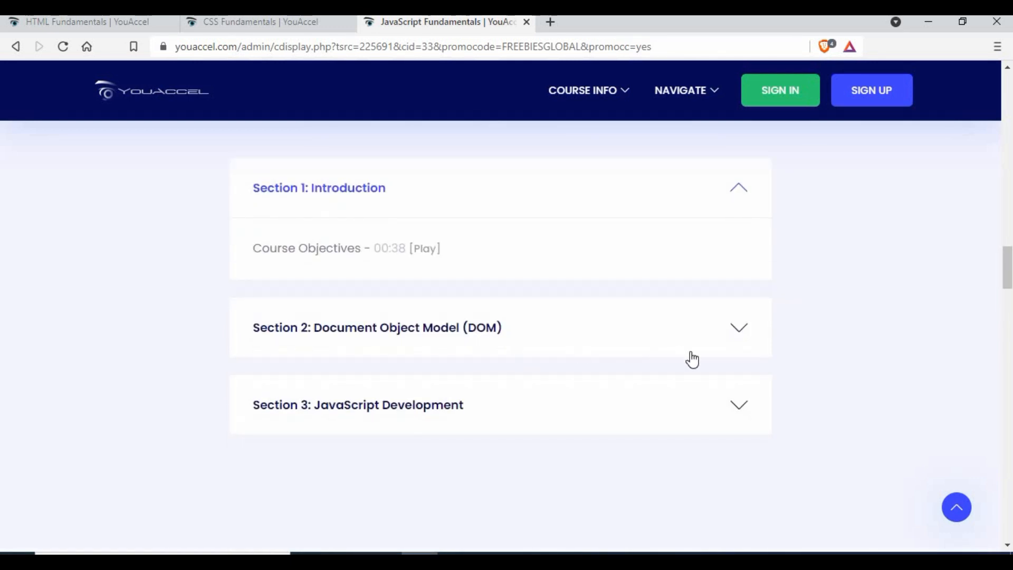
pyautogui.scroll(-3)
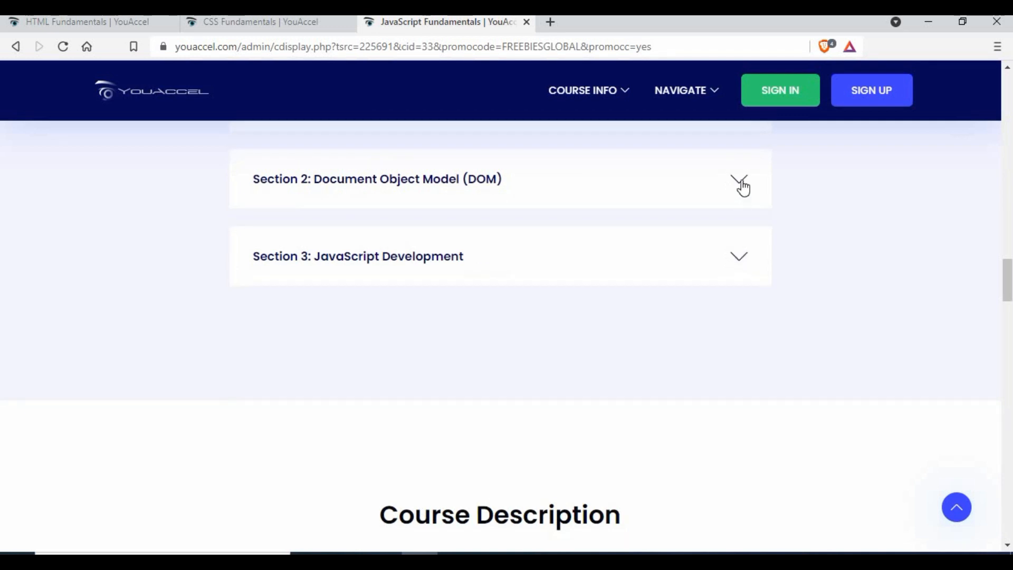
pyautogui.click(739, 182)
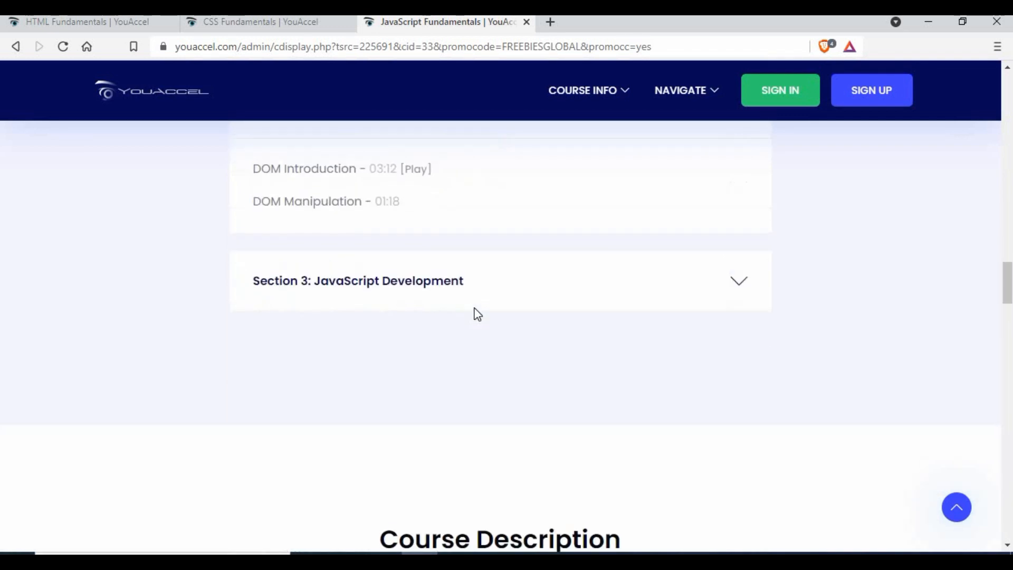
pyautogui.click(358, 280)
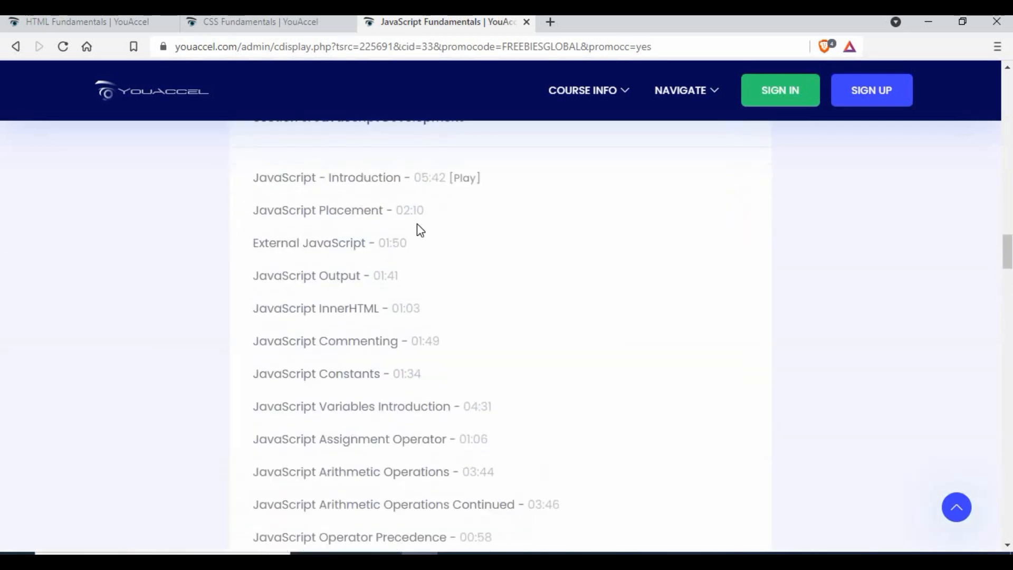
pyautogui.scroll(3)
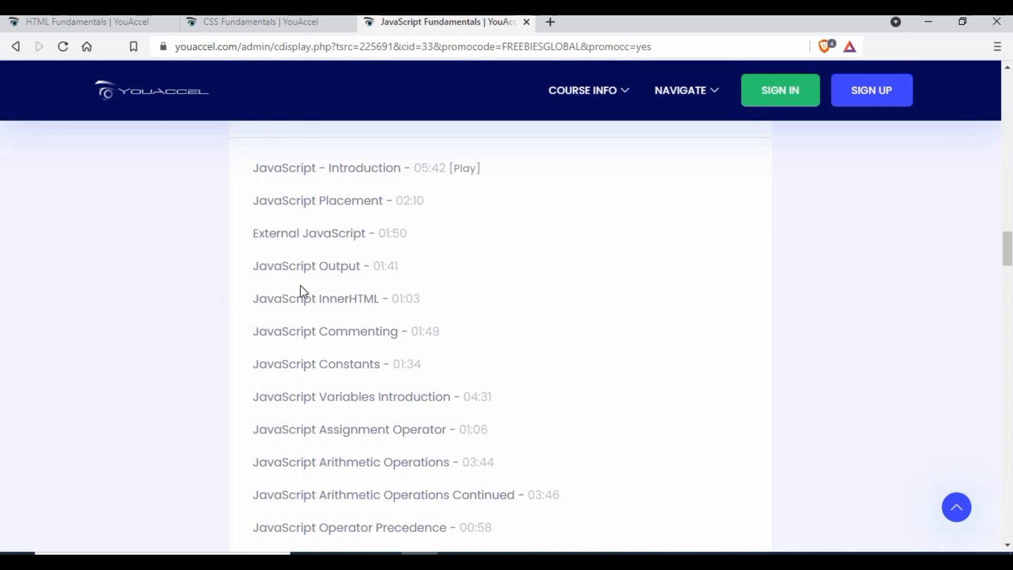
pyautogui.moveTo(193, 325)
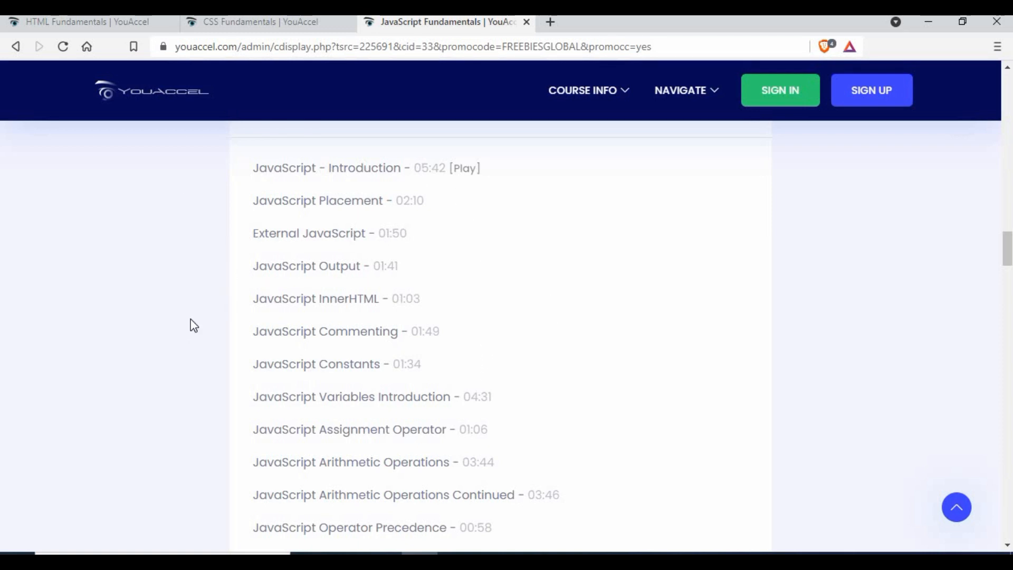
pyautogui.moveTo(513, 397)
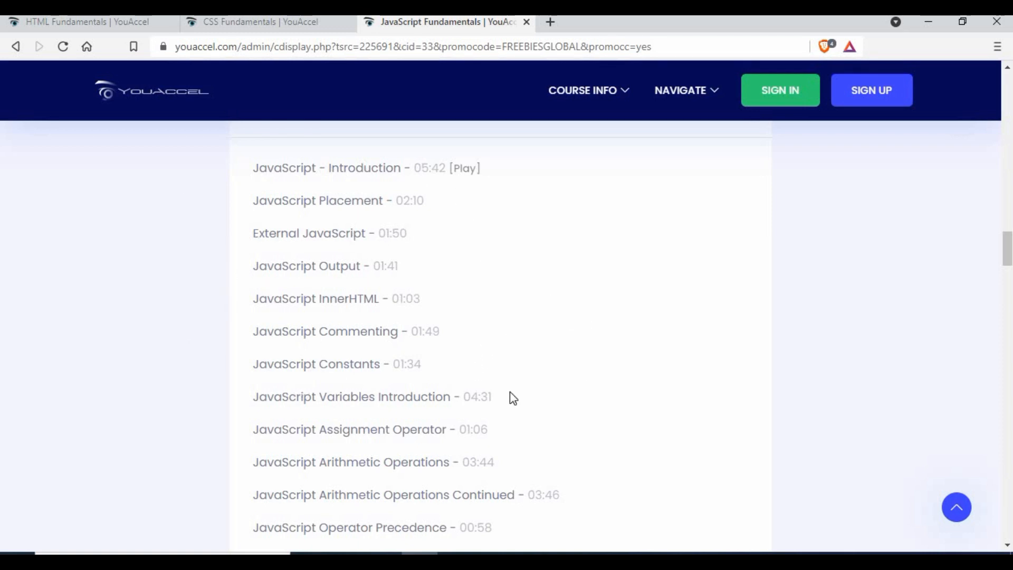
pyautogui.scroll(-3)
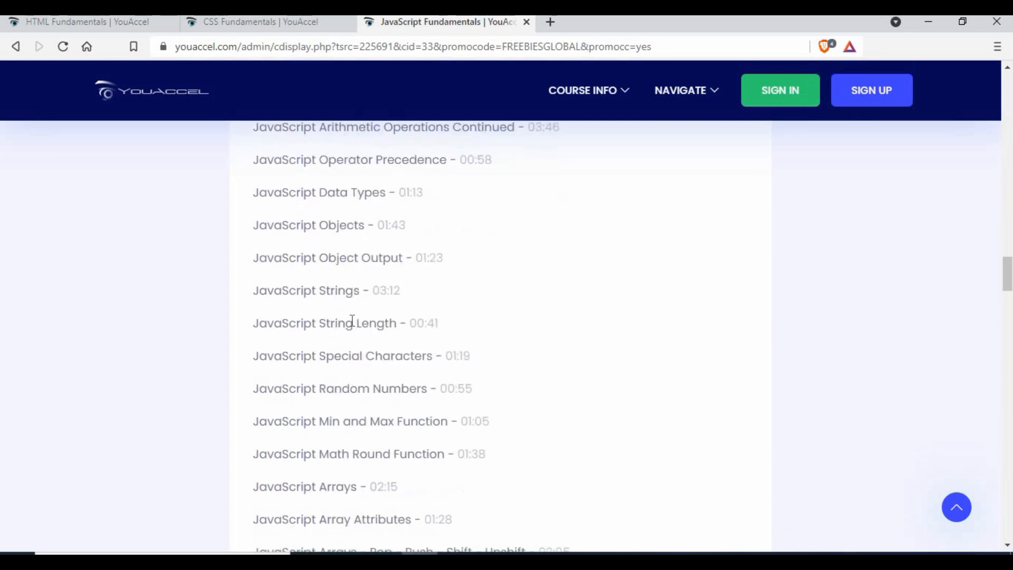
pyautogui.scroll(-3)
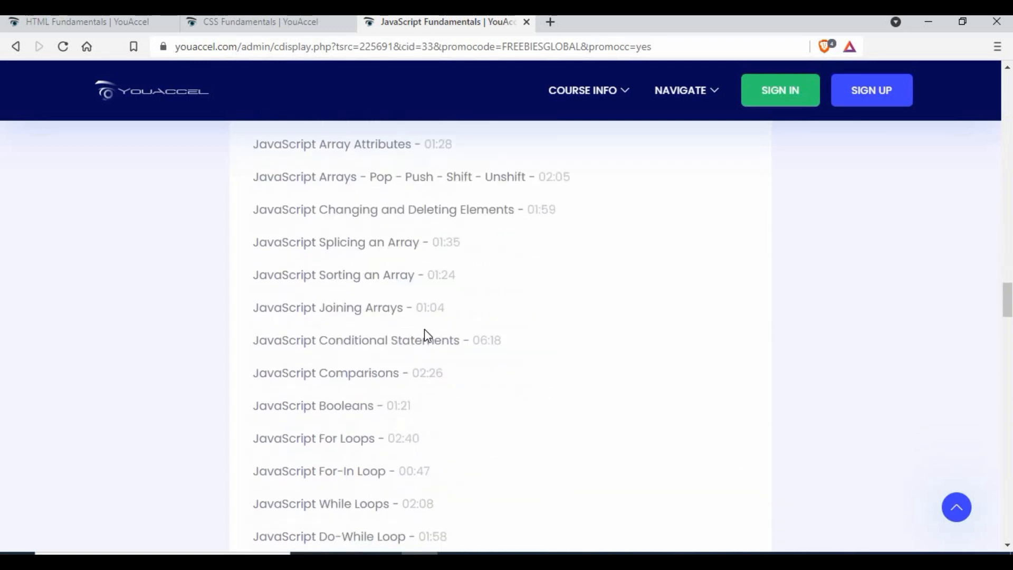
pyautogui.scroll(-3)
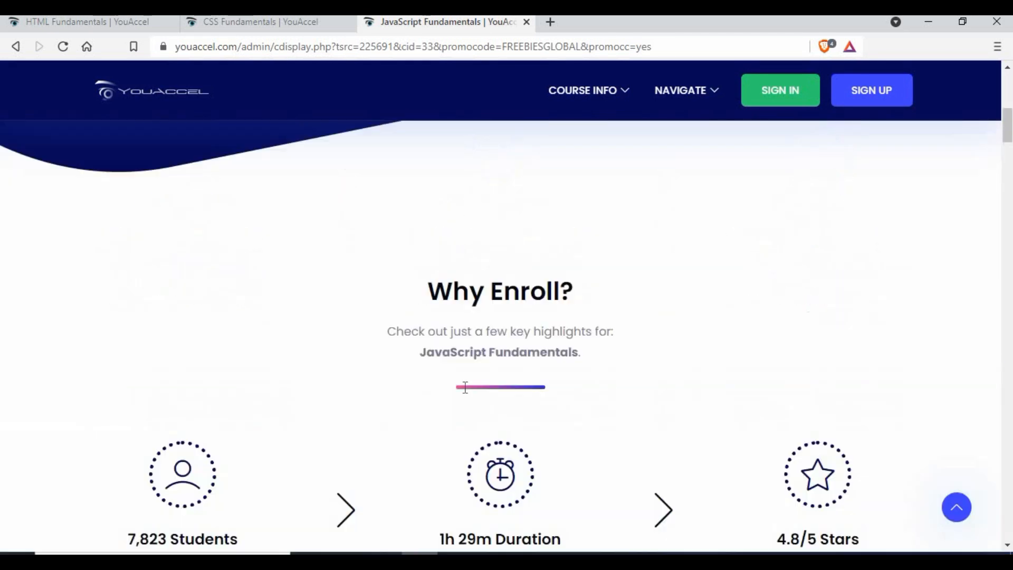
pyautogui.scroll(3)
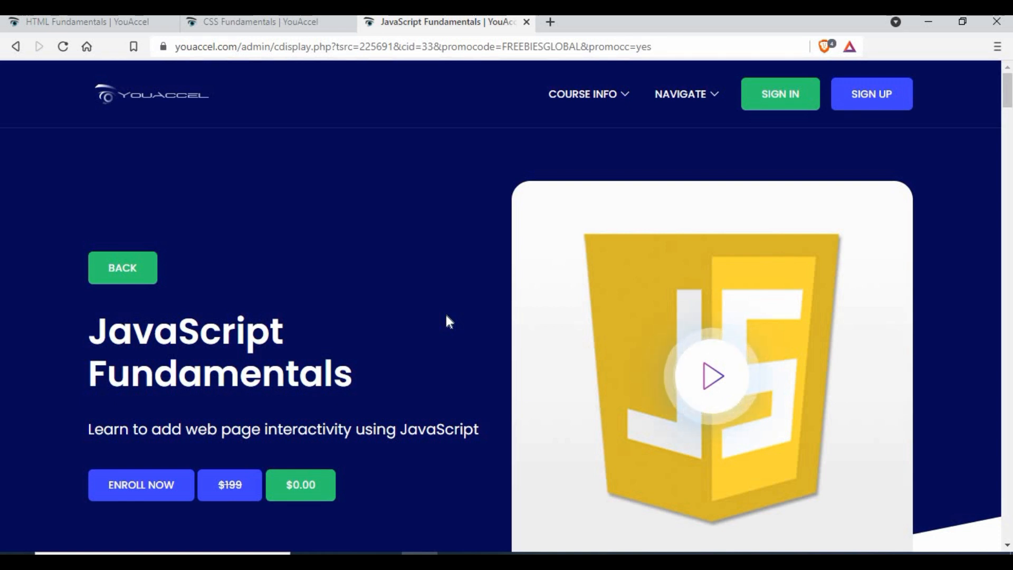
pyautogui.moveTo(97, 66)
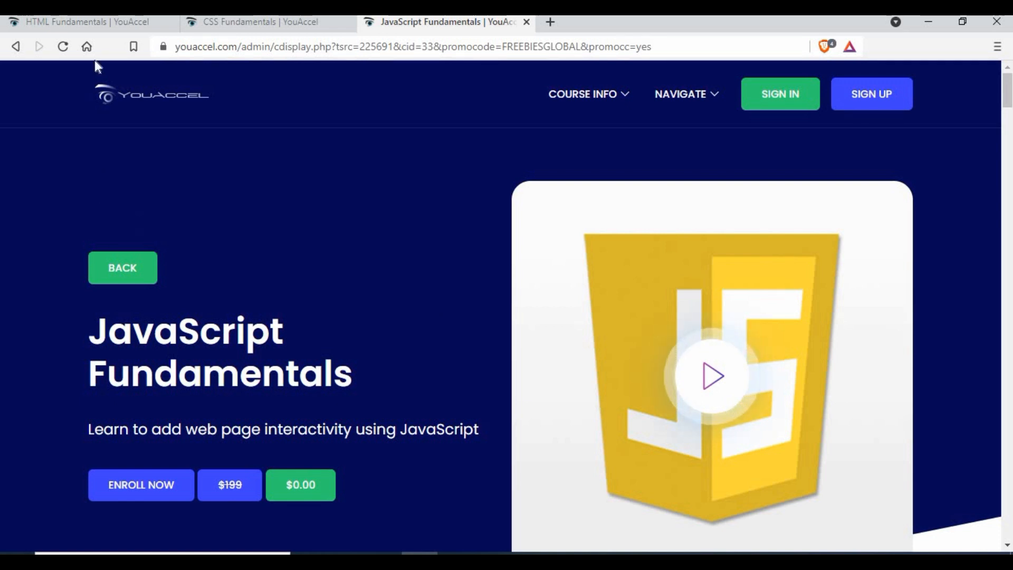
# Switch back to the HTML Fundamentals tab and view its top with the $0.00 promo price.
pyautogui.click(88, 21)
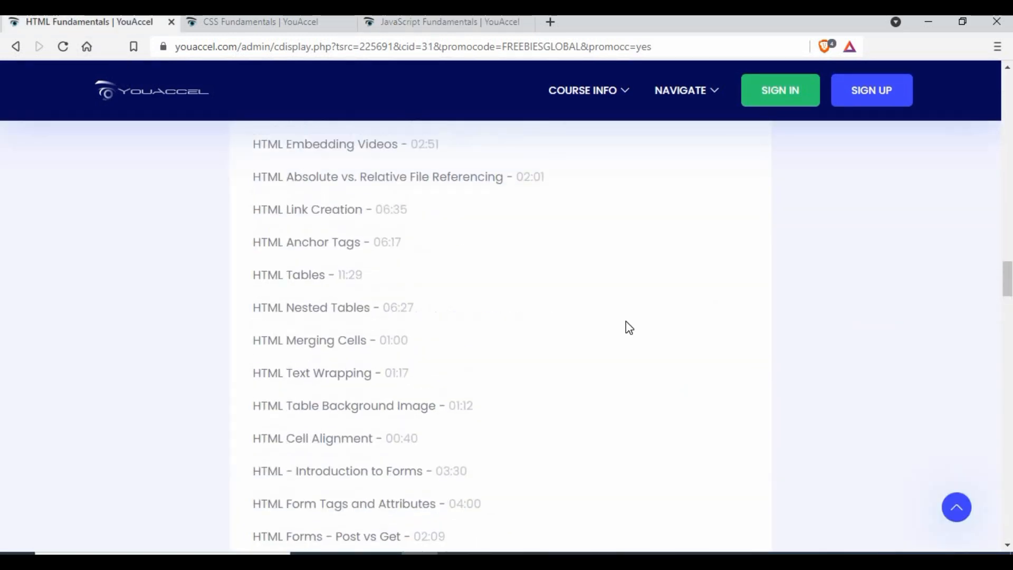
pyautogui.scroll(3)
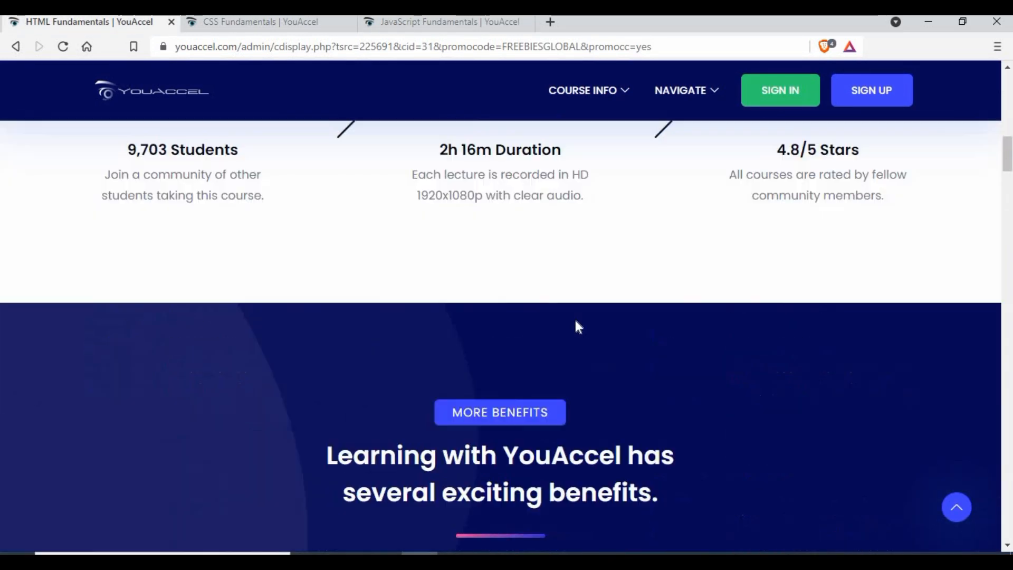
pyautogui.scroll(3)
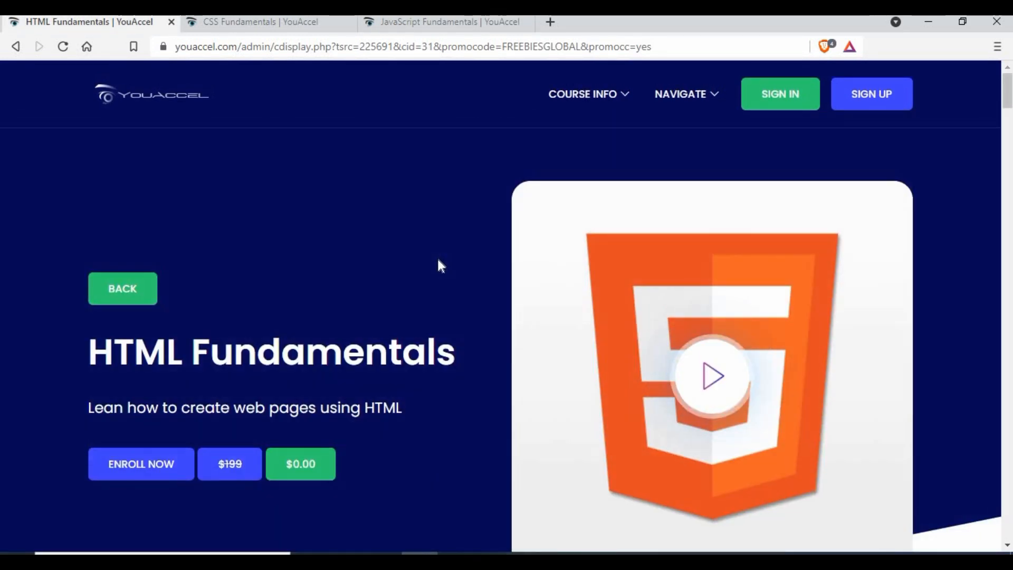